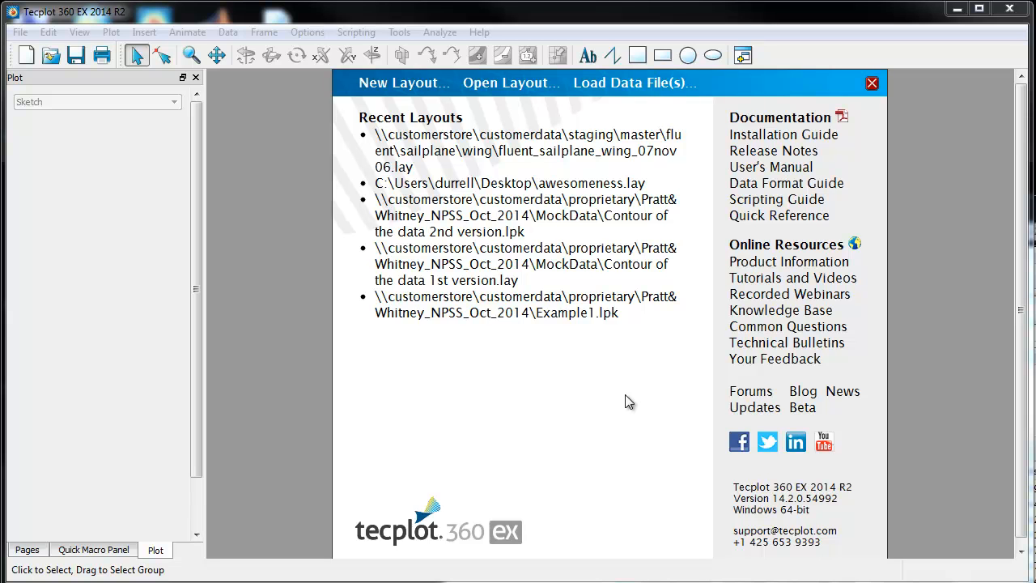
pyautogui.moveTo(544, 383)
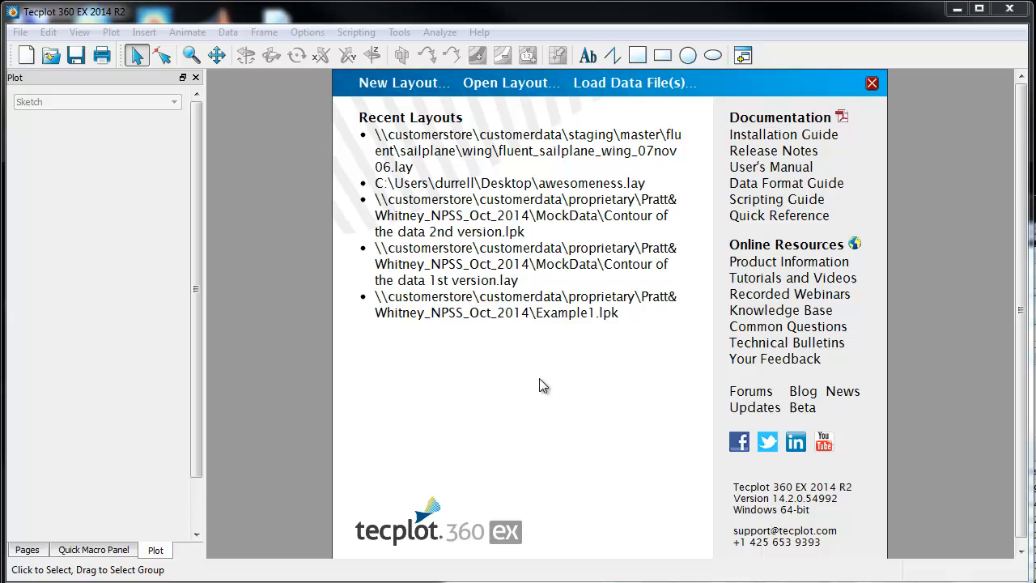
pyautogui.moveTo(499, 362)
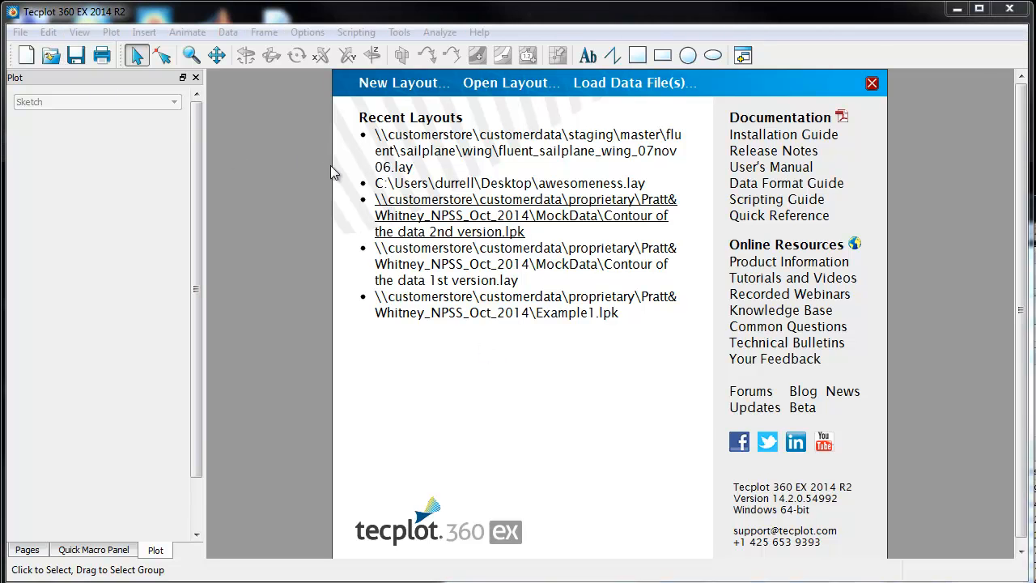
# Queue the grid file c3d10d1_grid_uf.xyz with the .q solution files in the PLOT3D loader
pyautogui.click(636, 82)
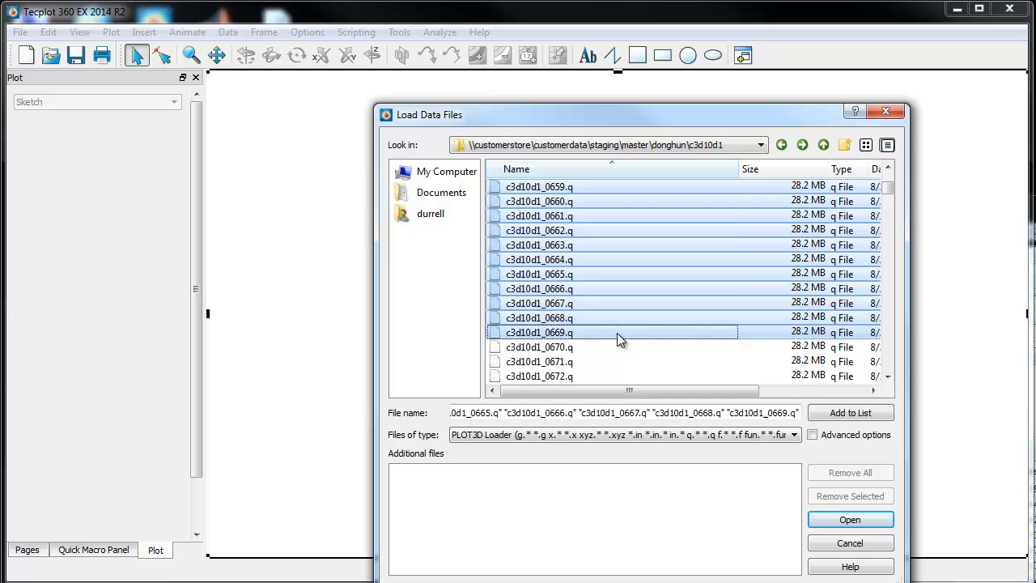
pyautogui.scroll(-3)
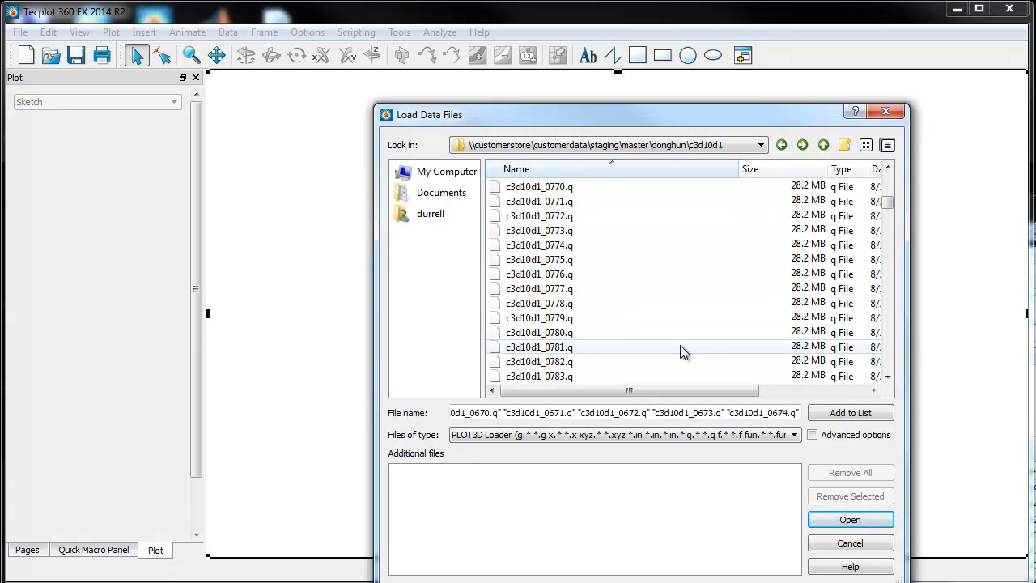
pyautogui.scroll(-3)
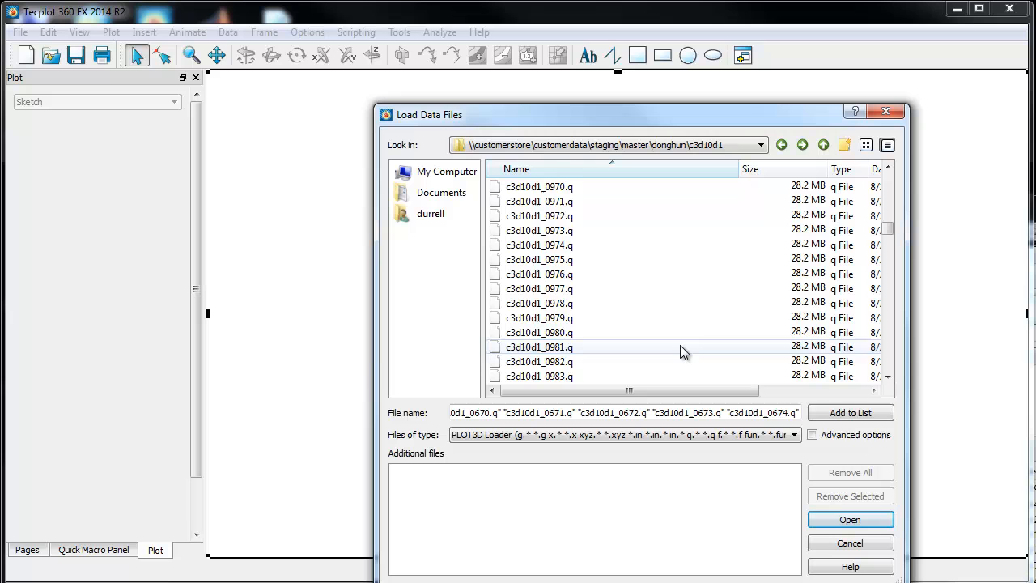
pyautogui.scroll(-3)
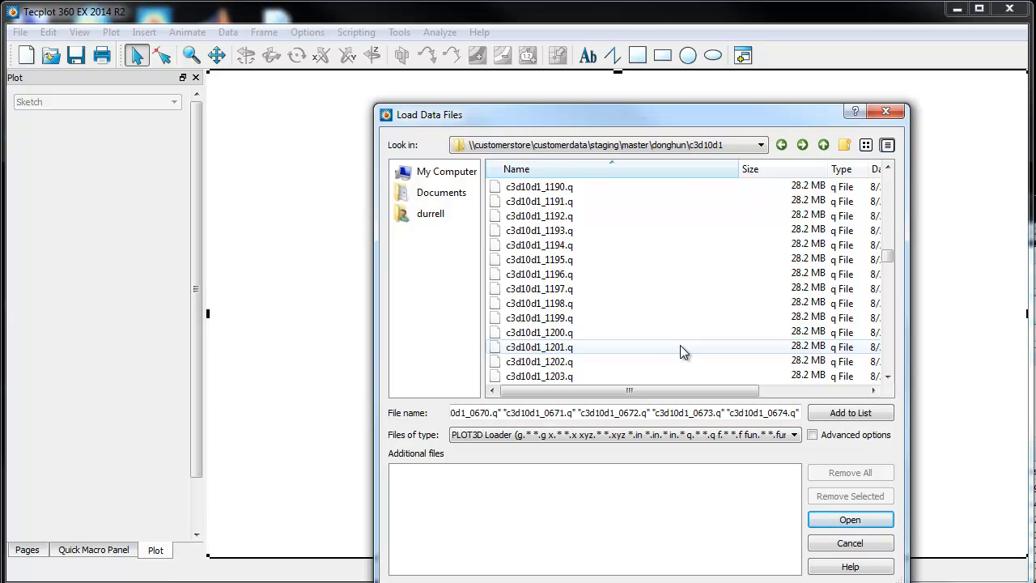
pyautogui.scroll(-3)
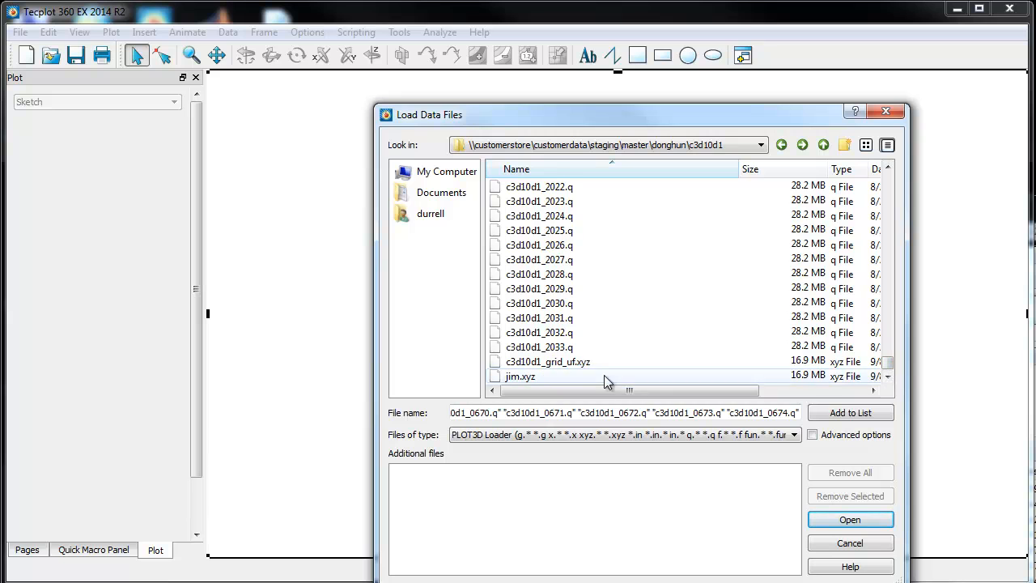
pyautogui.click(540, 361)
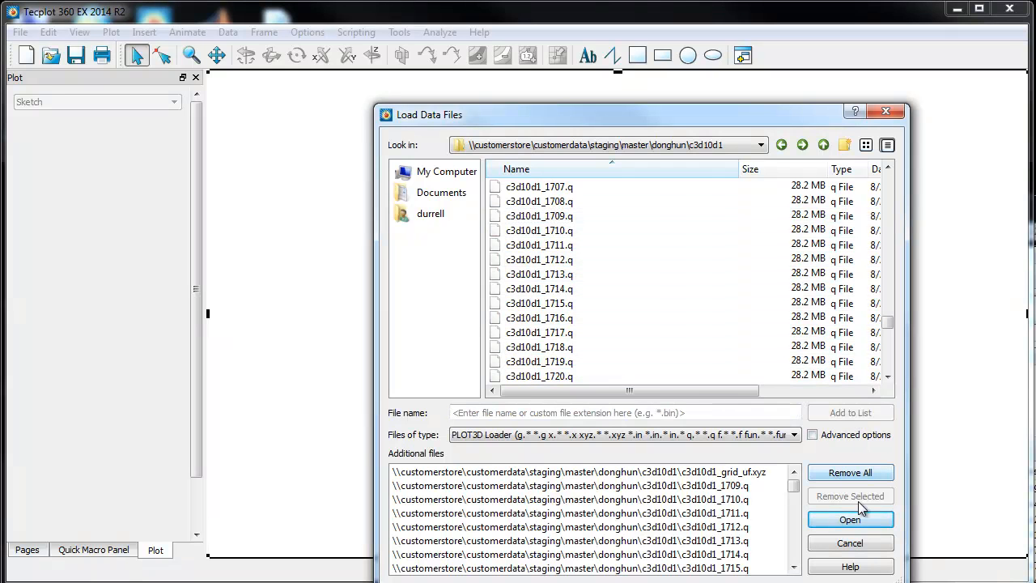
# Load the queued files and rotate the 3D zone outlines to an oblique view
pyautogui.click(852, 520)
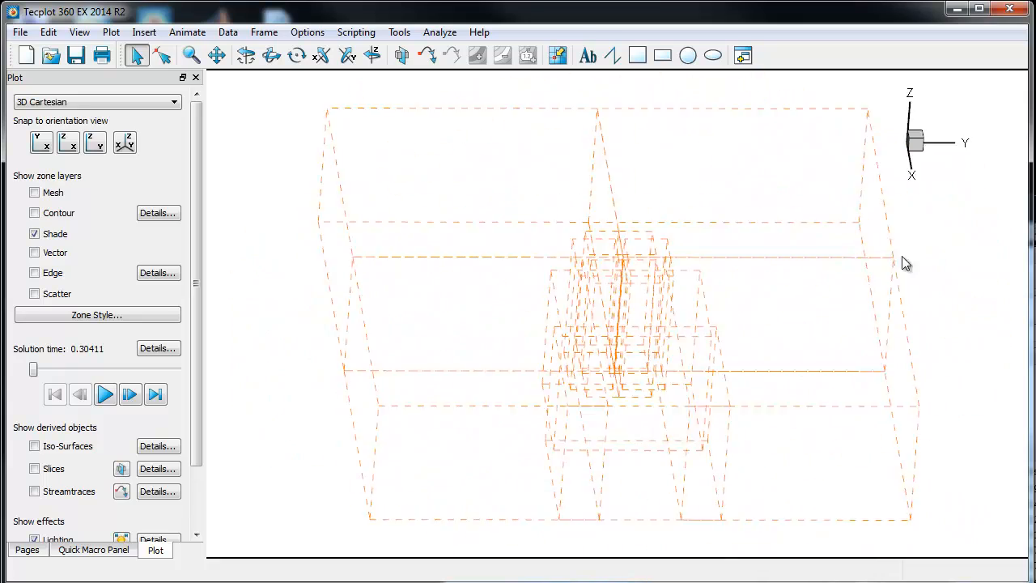
pyautogui.moveTo(907, 262); pyautogui.dragTo(630, 435)
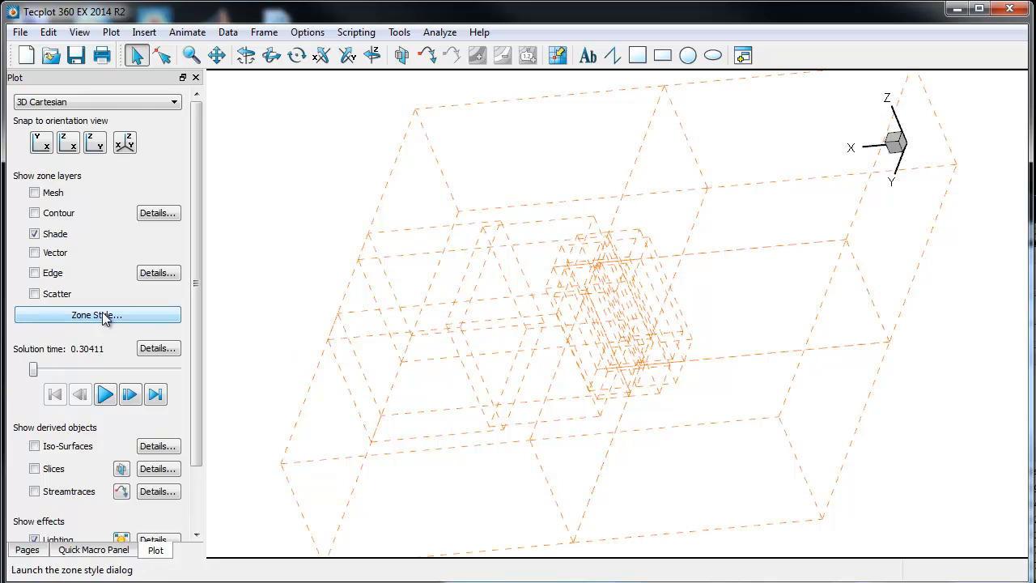
# Set Surfaces to Plot to J-Planes for all zones in Zone Style
pyautogui.click(97, 314)
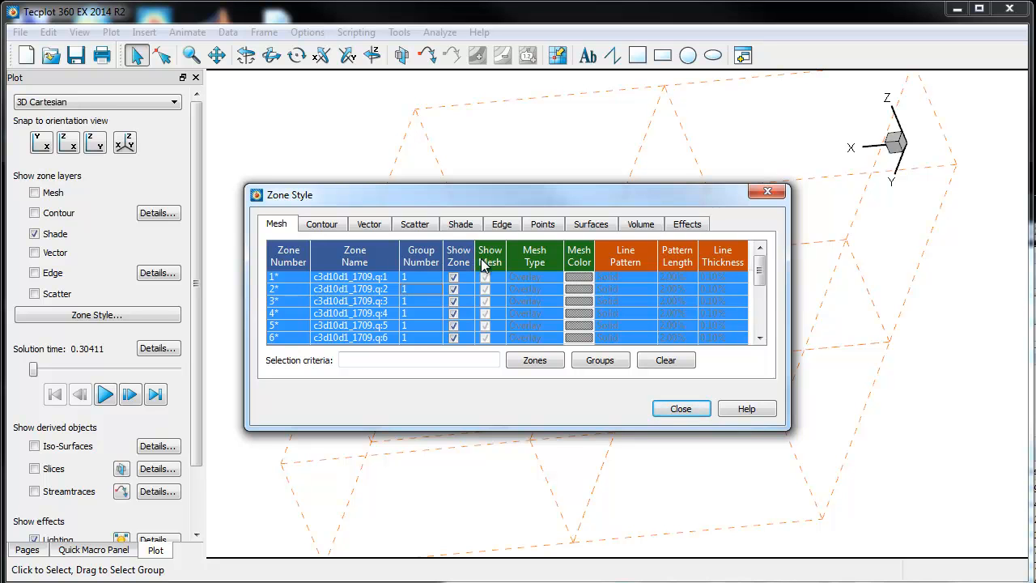
pyautogui.click(590, 223)
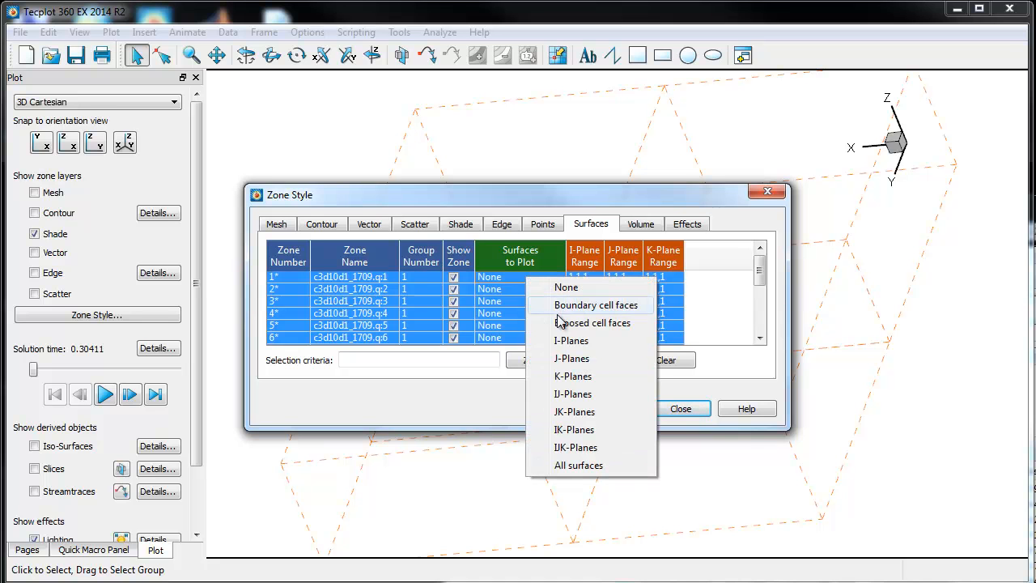
pyautogui.click(573, 359)
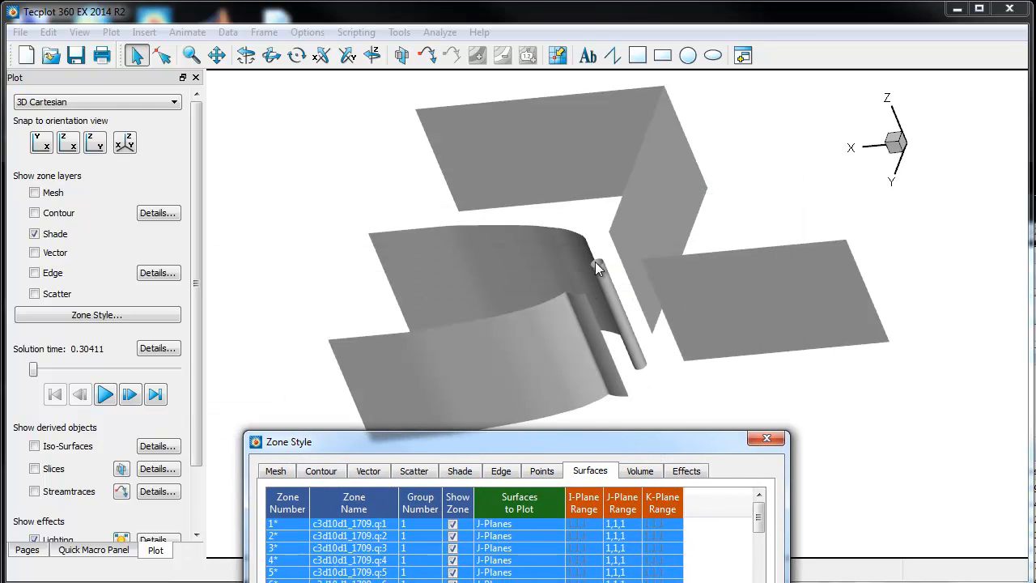
pyautogui.moveTo(702, 320)
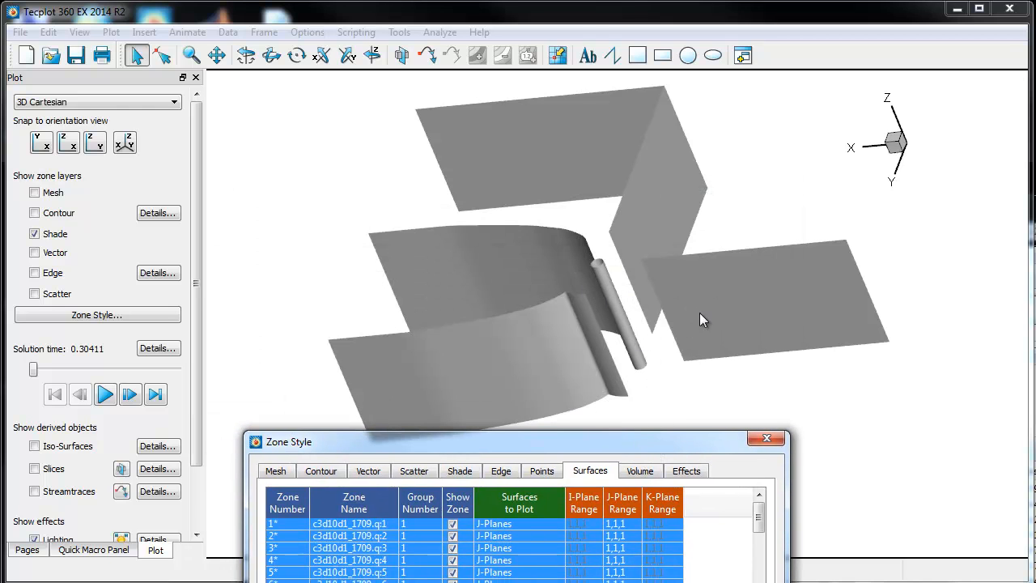
pyautogui.moveTo(655, 311)
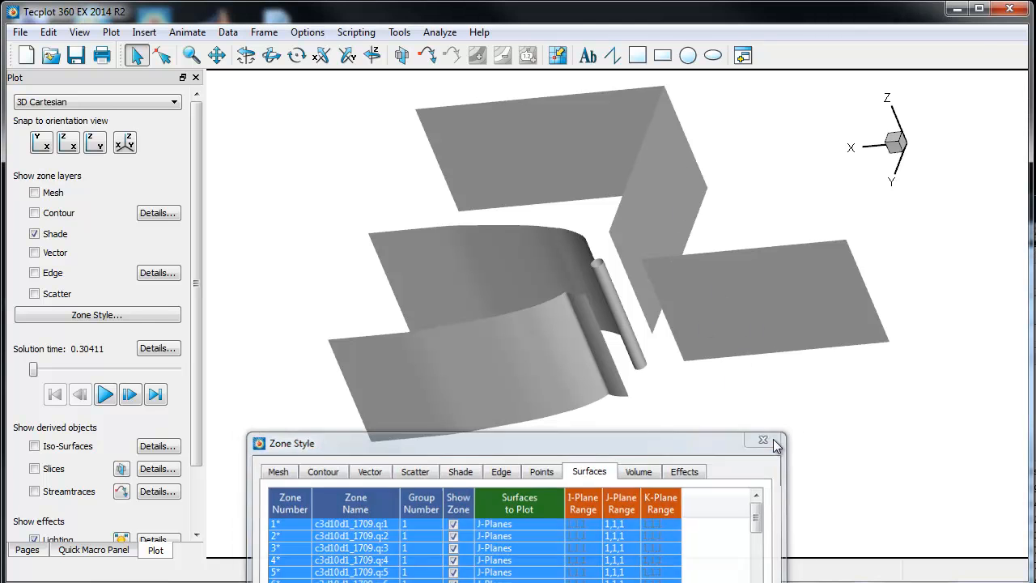
# Hide the surrounding wall and plane zones so only the cylinder remains
pyautogui.click(762, 440)
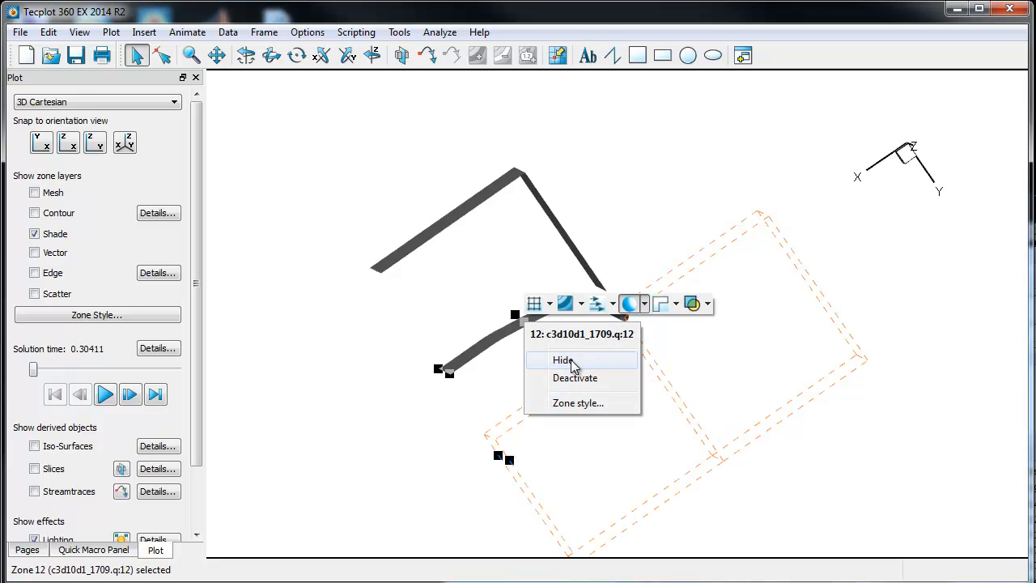
pyautogui.click(562, 359)
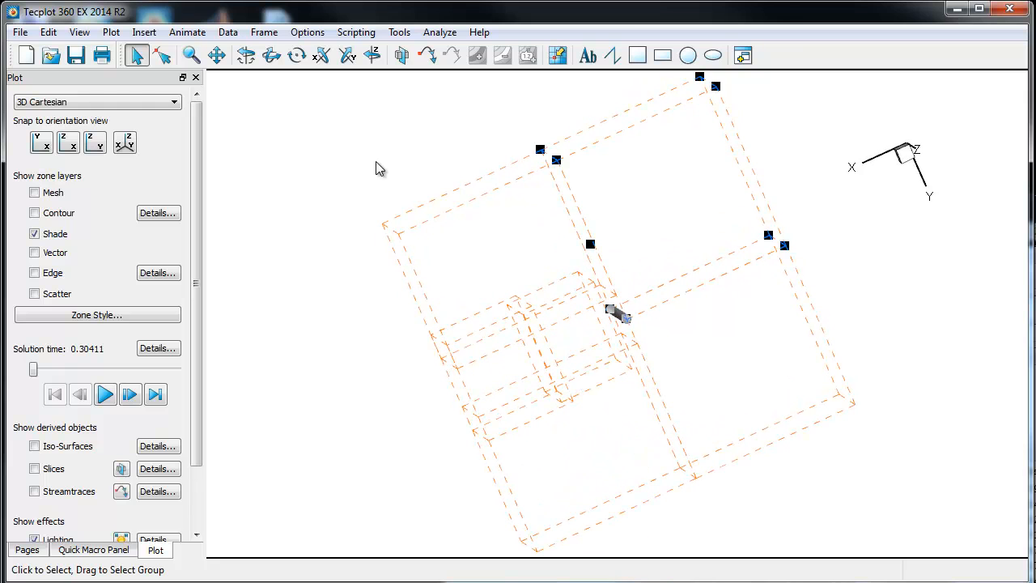
pyautogui.moveTo(301, 123)
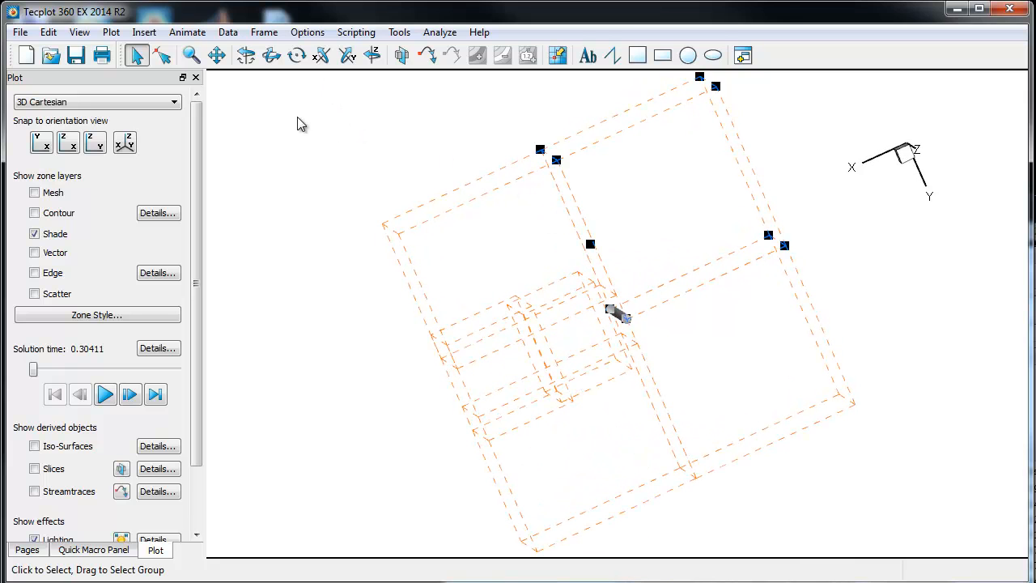
pyautogui.click(264, 32)
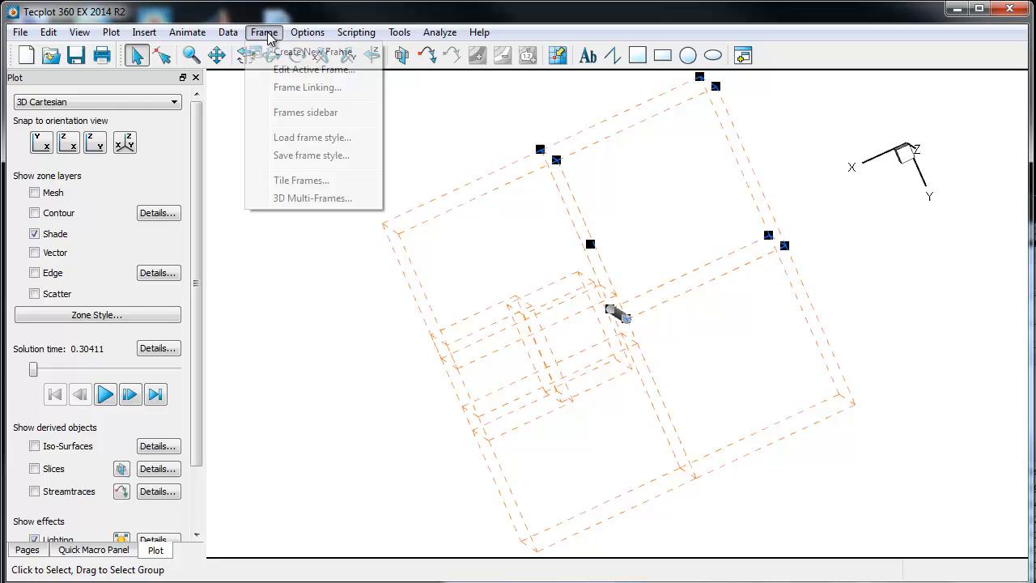
pyautogui.click(308, 32)
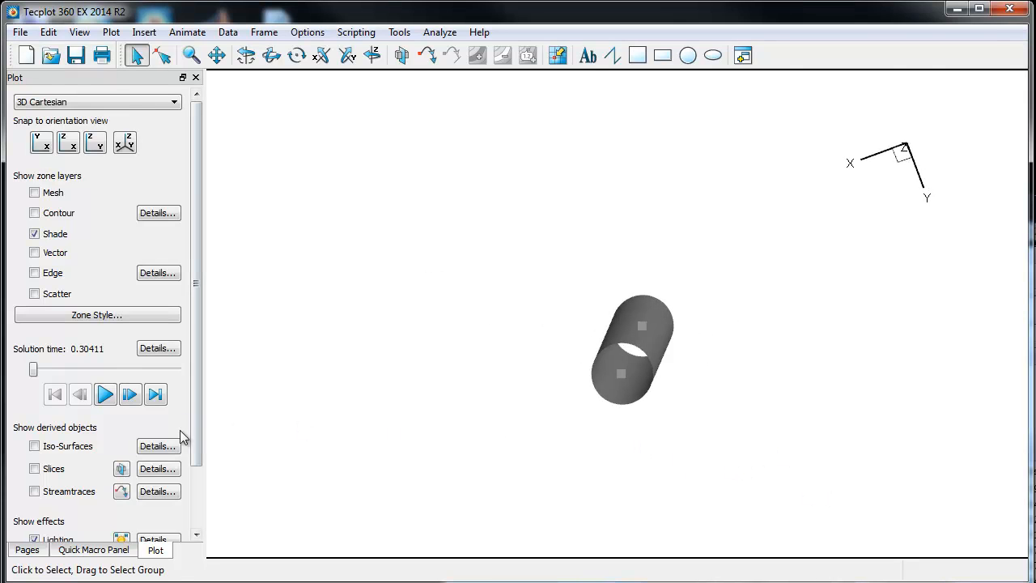
# Show a RHO-coloured slice viewed from above and enable streamtraces
pyautogui.click(32, 469)
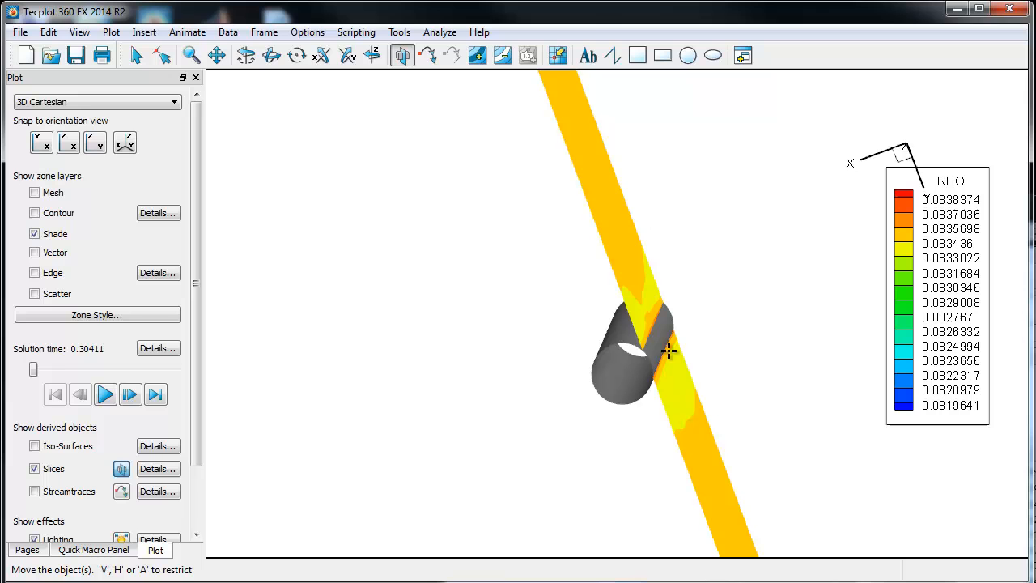
pyautogui.moveTo(673, 345)
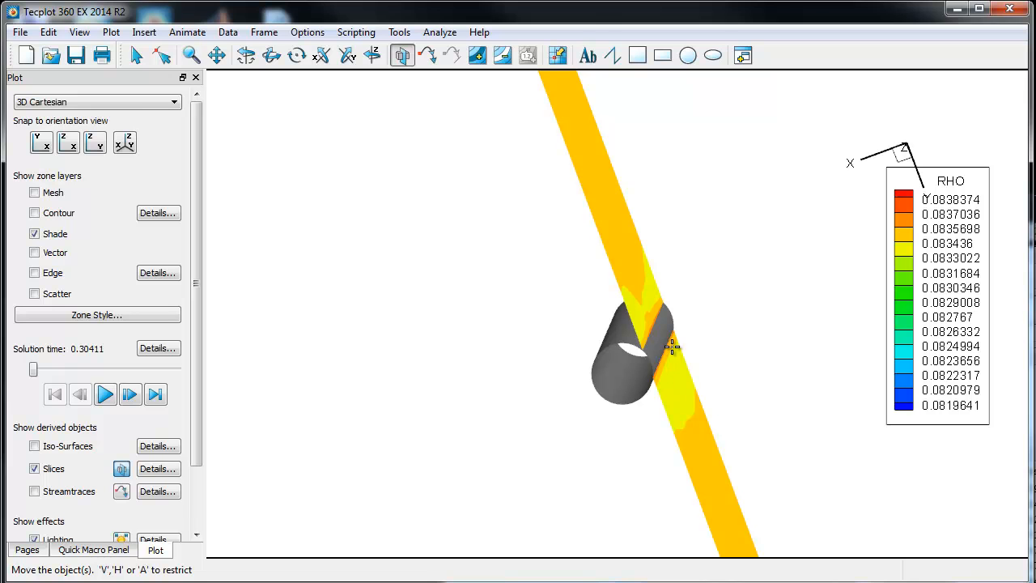
pyautogui.moveTo(659, 331)
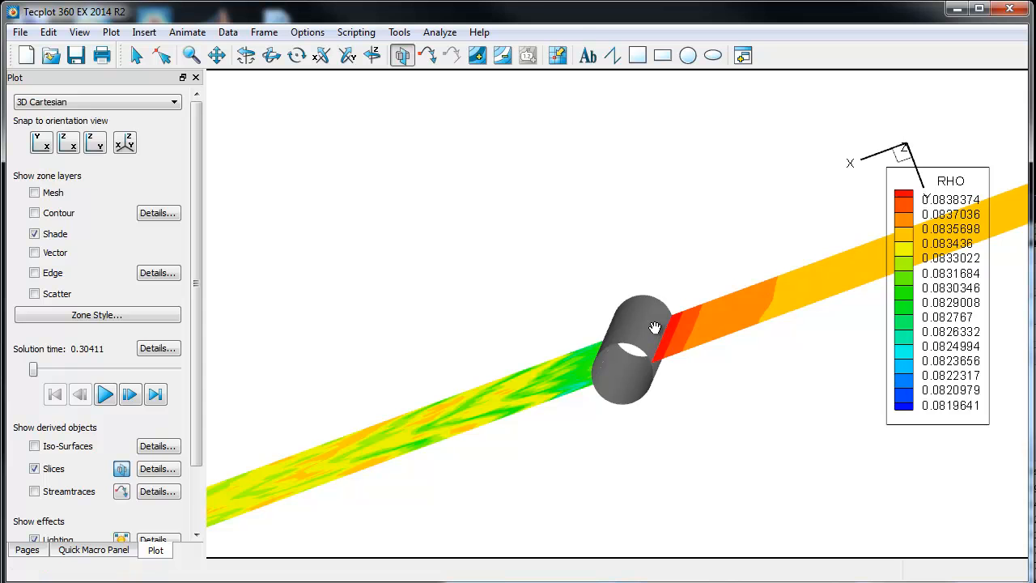
pyautogui.moveTo(655, 327); pyautogui.dragTo(602, 537)
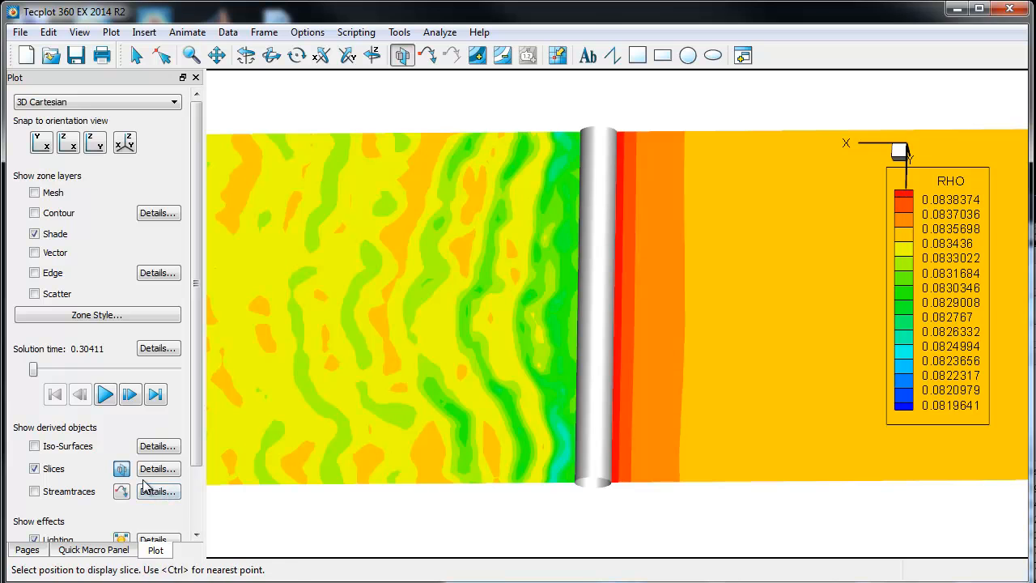
pyautogui.click(32, 492)
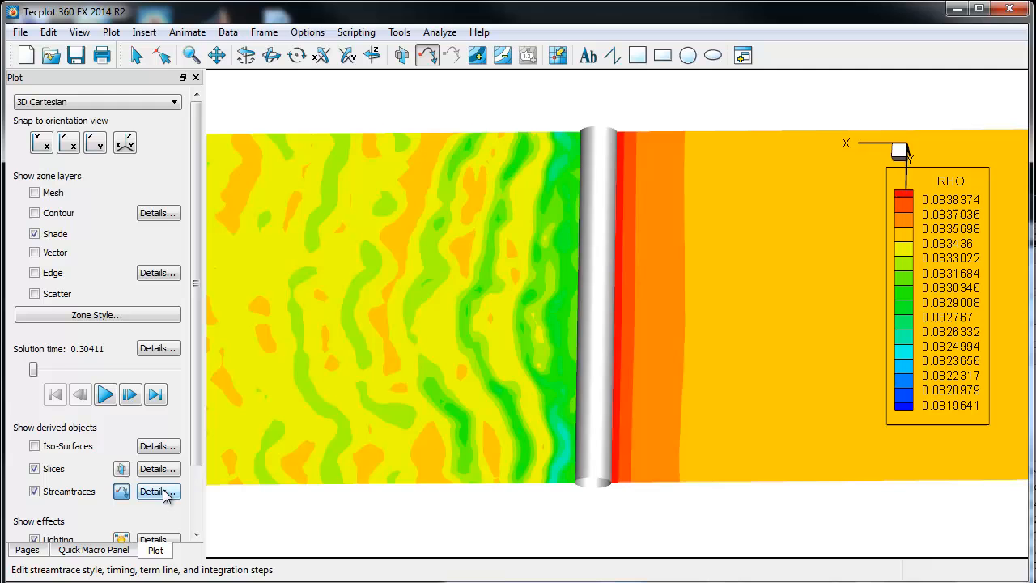
# Set up volume line streamtraces in Streamtrace Details so black traces flow past the cylinder
pyautogui.click(159, 492)
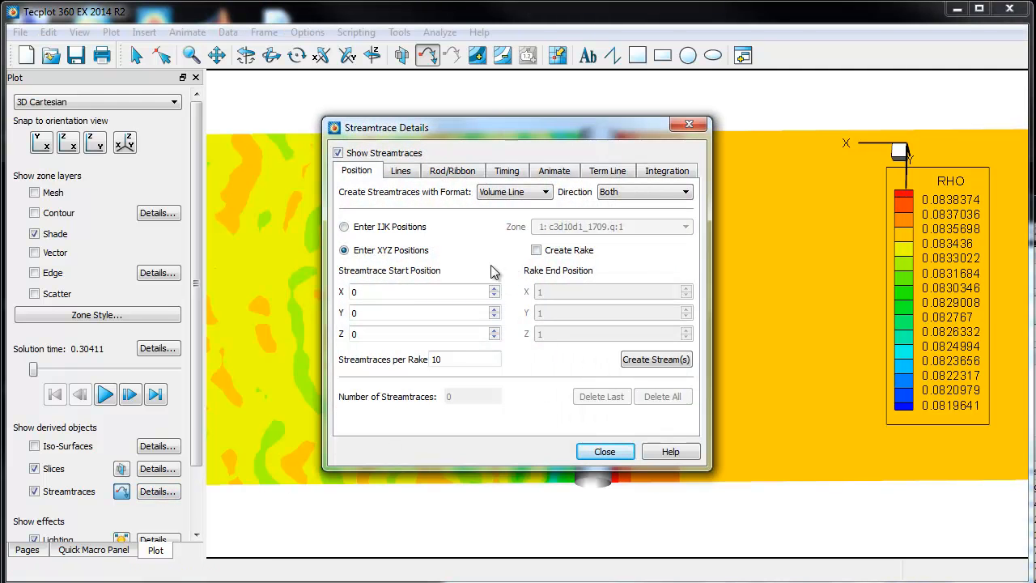
pyautogui.moveTo(623, 263)
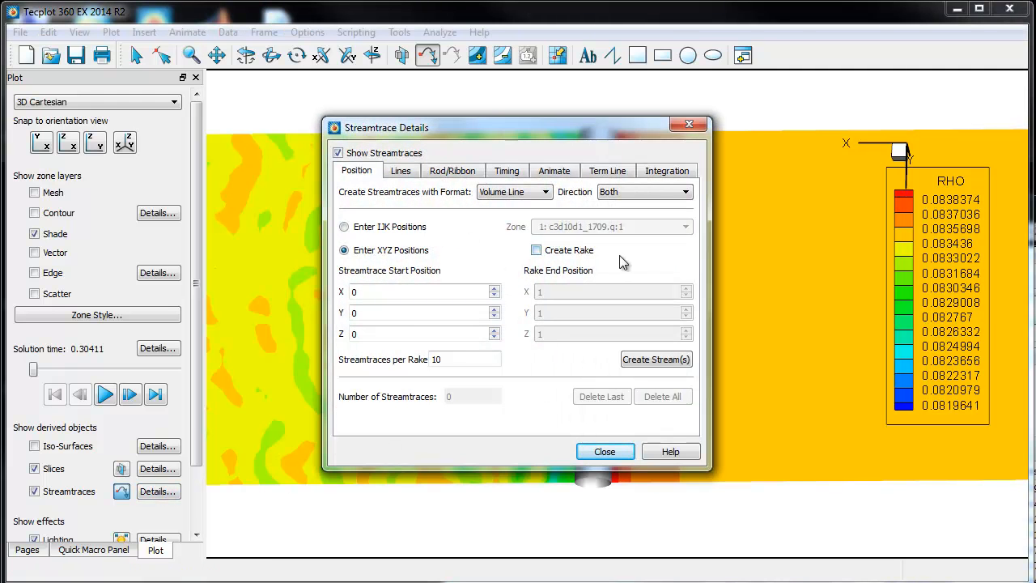
pyautogui.moveTo(457, 266)
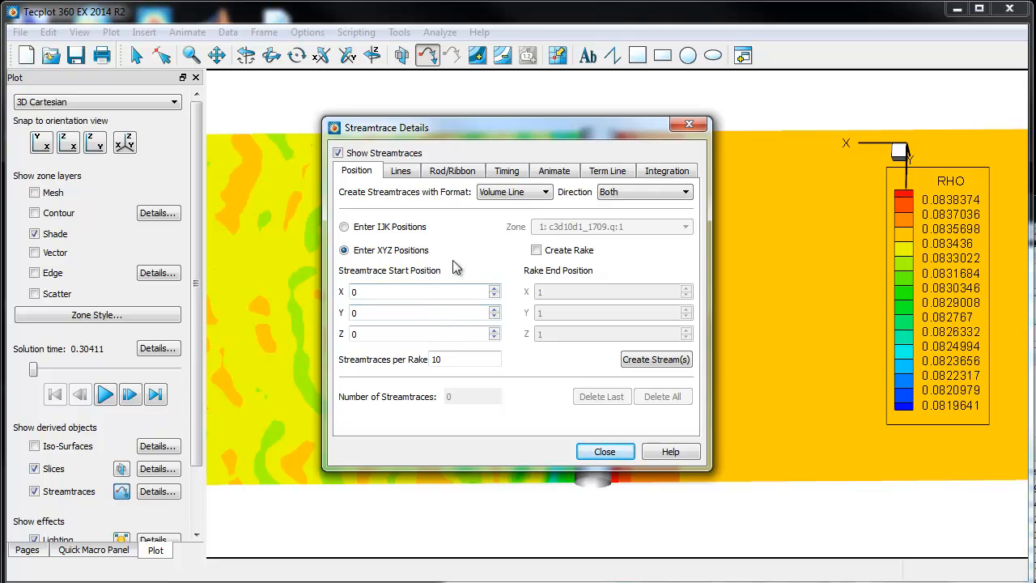
pyautogui.click(606, 451)
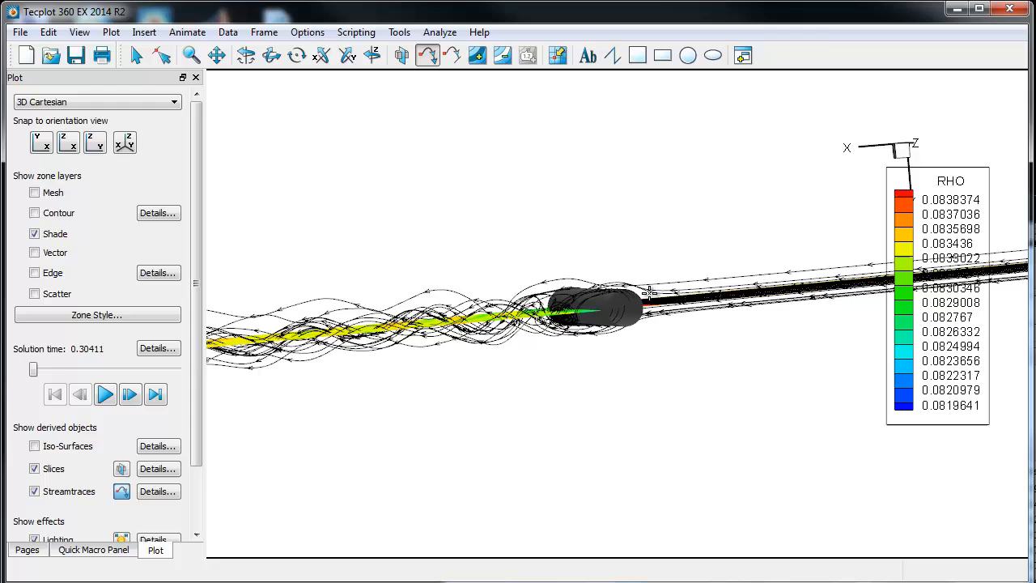
# Advance the transient solution to time 0.31105 and redraw the slice and streamtraces
pyautogui.click(105, 395)
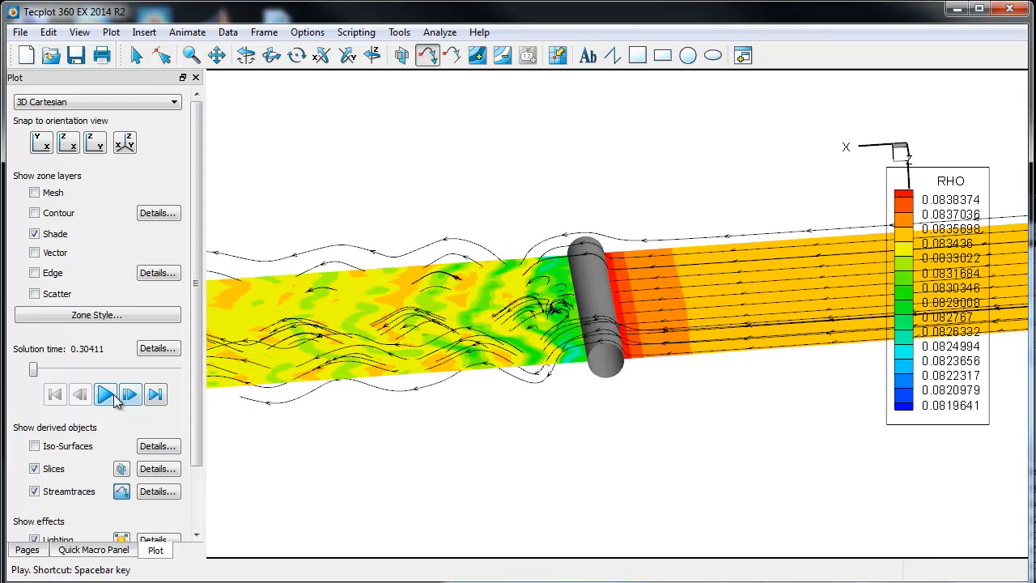
pyautogui.click(105, 395)
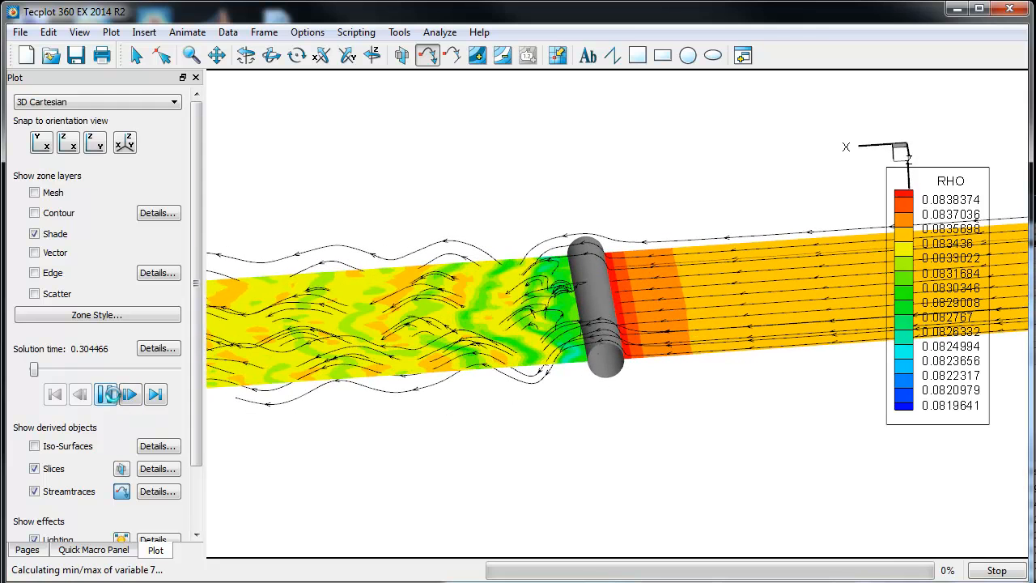
pyautogui.click(105, 395)
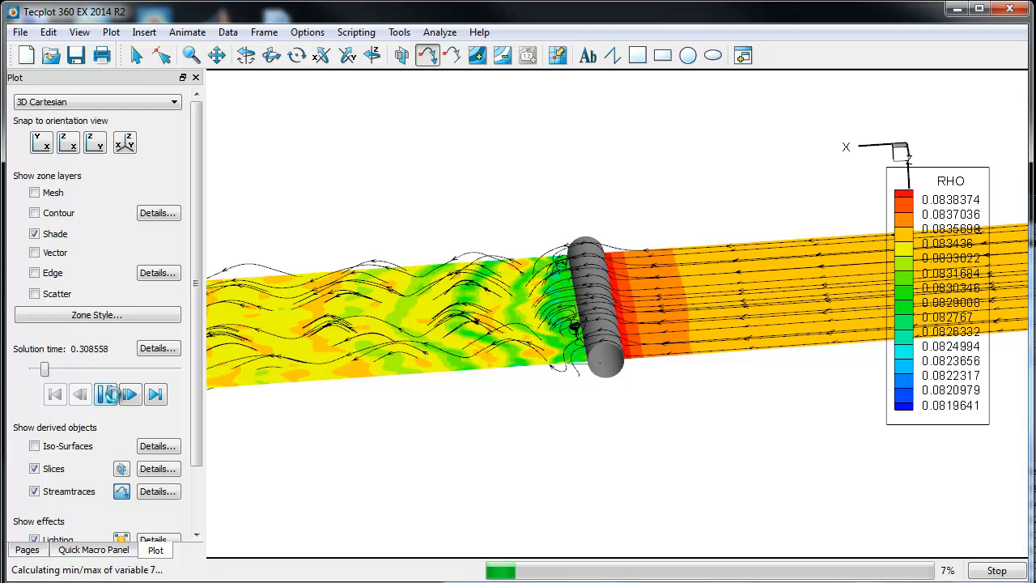
pyautogui.click(106, 395)
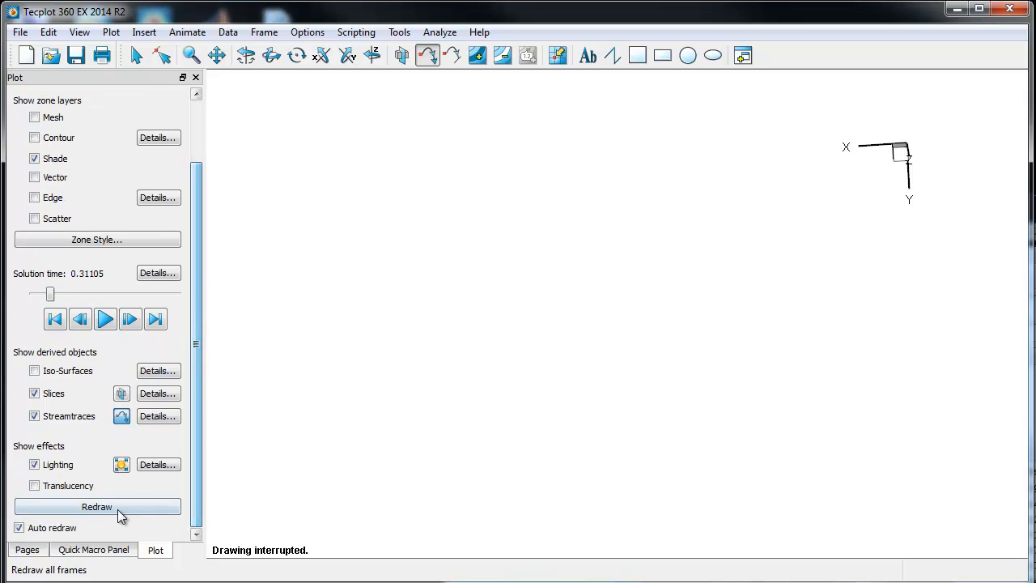
pyautogui.click(95, 507)
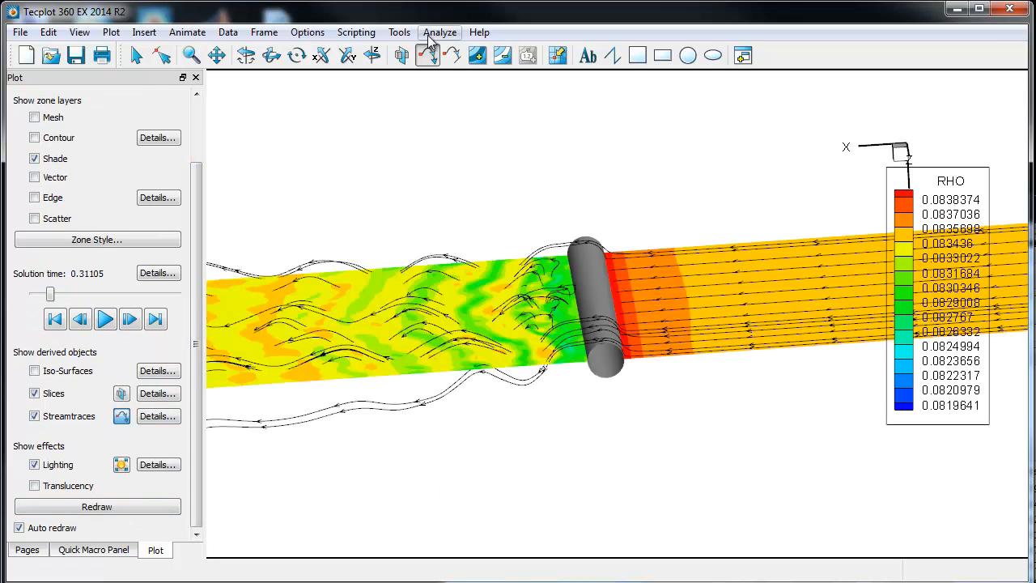
# Set up Particle Paths and Streaklines from Analyze with Particles Have Mass checked
pyautogui.click(441, 32)
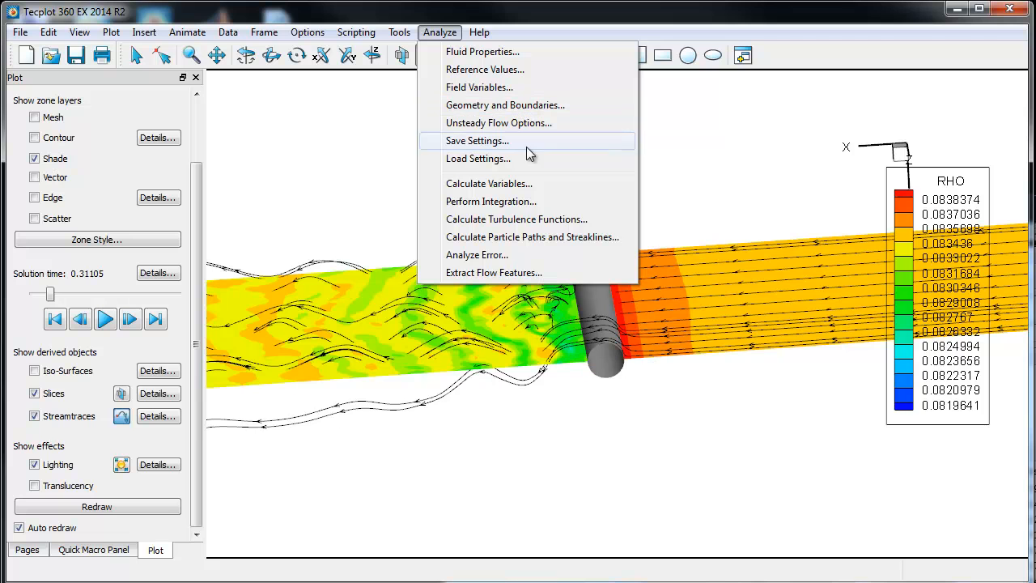
pyautogui.moveTo(526, 201)
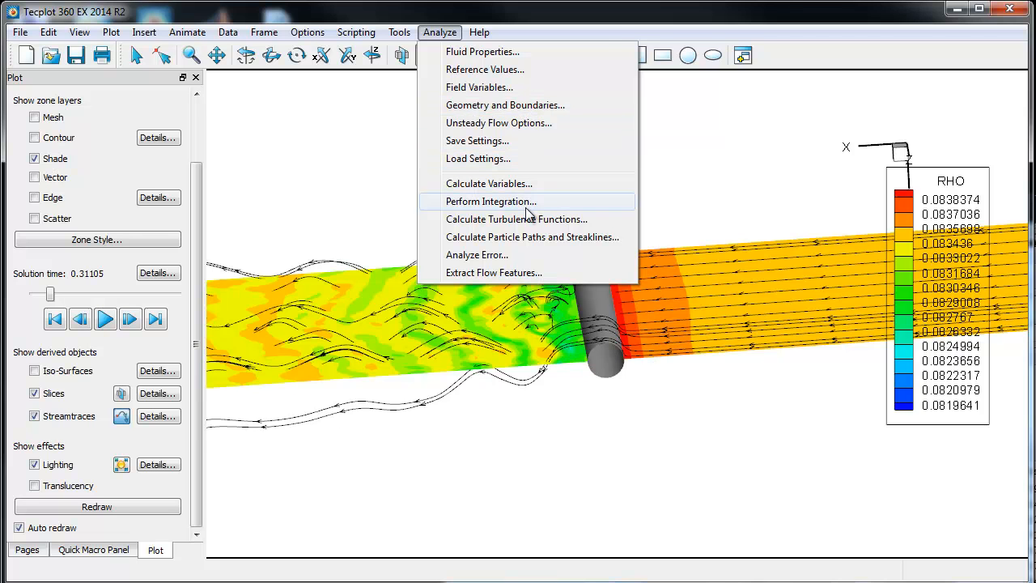
pyautogui.click(531, 237)
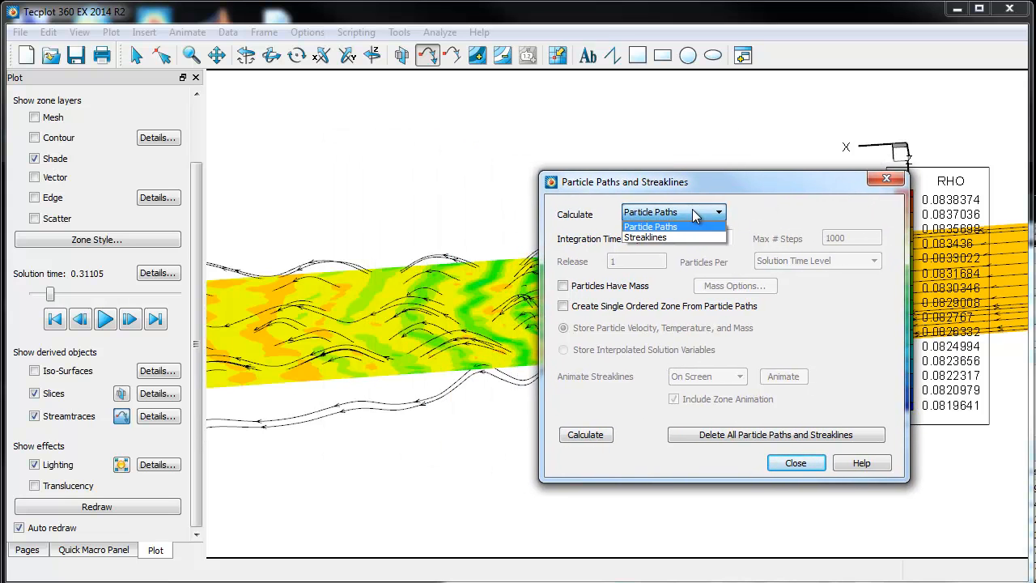
pyautogui.click(651, 227)
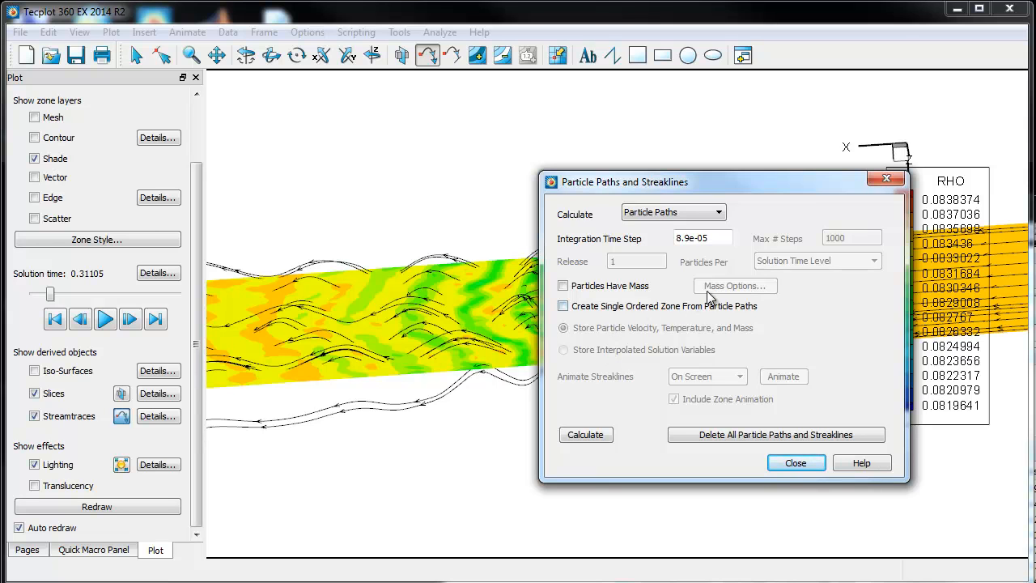
pyautogui.click(563, 285)
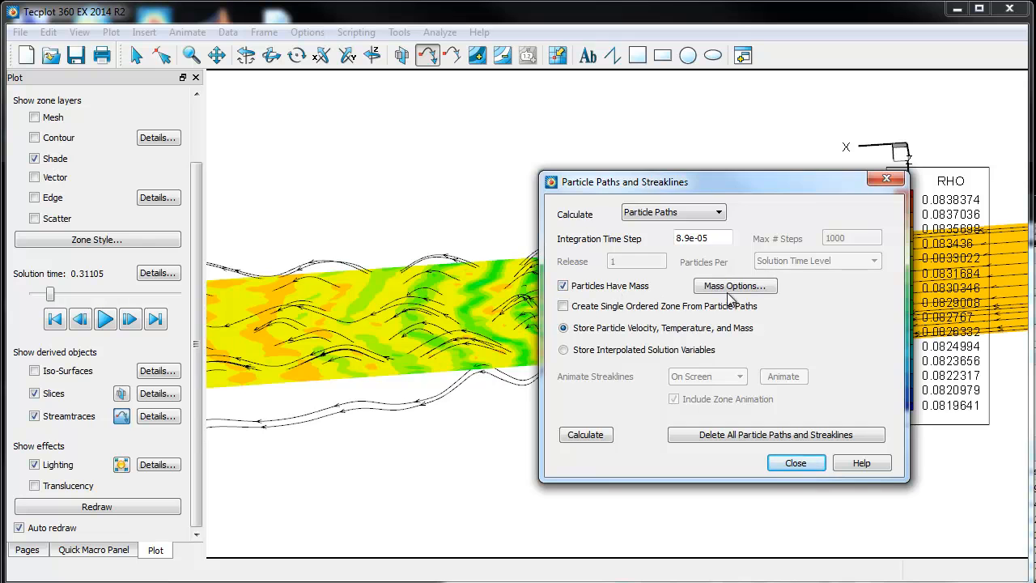
# Keep mass options at local flow velocity start and gravity 0 along -X
pyautogui.click(735, 284)
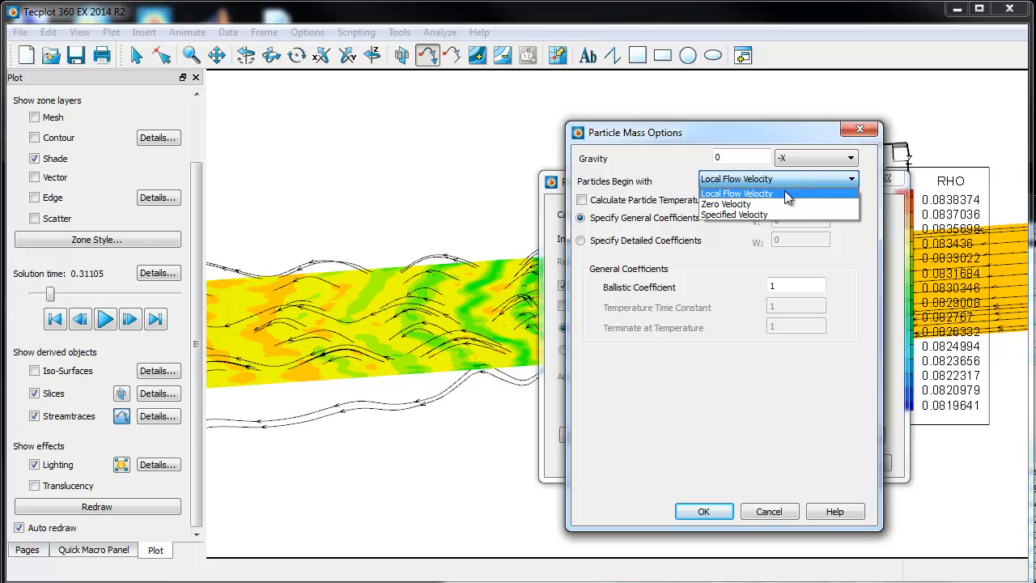
pyautogui.moveTo(764, 220)
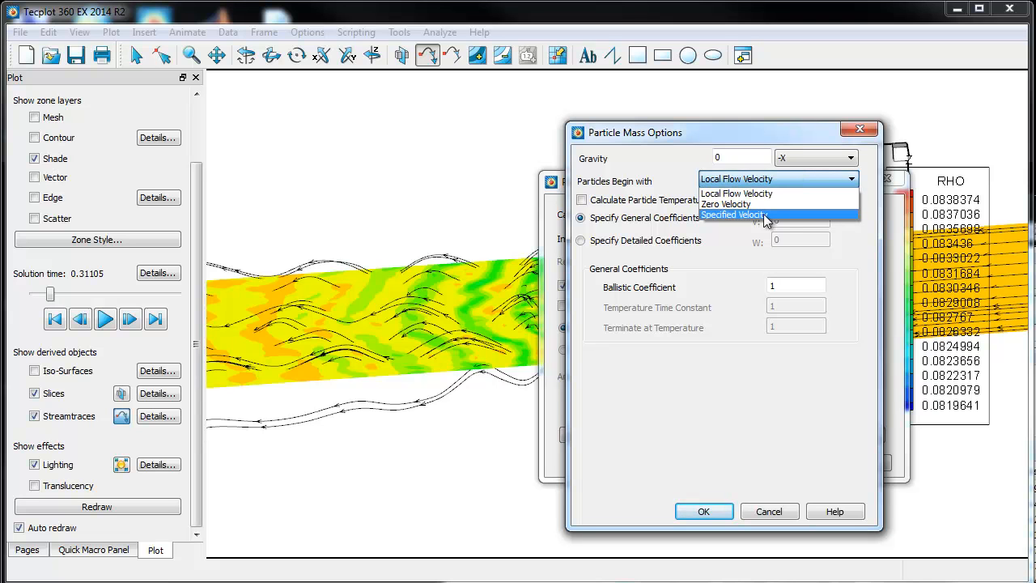
pyautogui.click(734, 178)
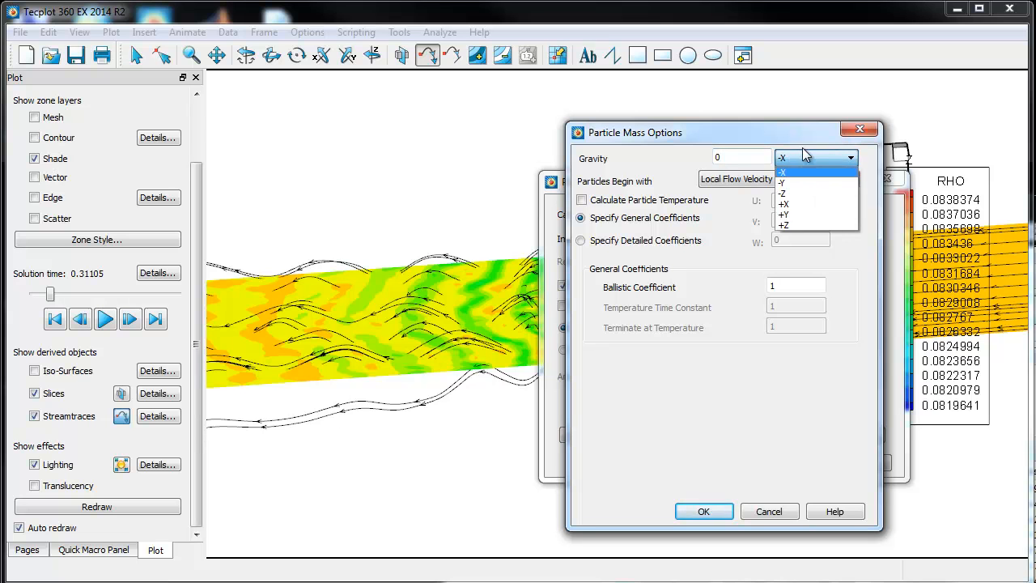
pyautogui.click(782, 170)
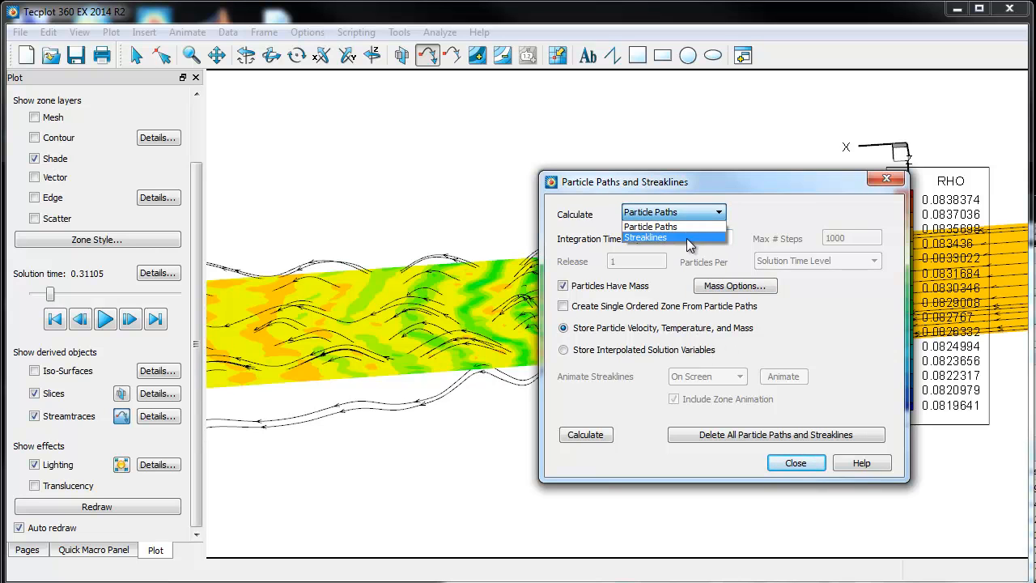
# Calculate streaklines releasing 2 particles per time level and acknowledge the success messages
pyautogui.click(644, 237)
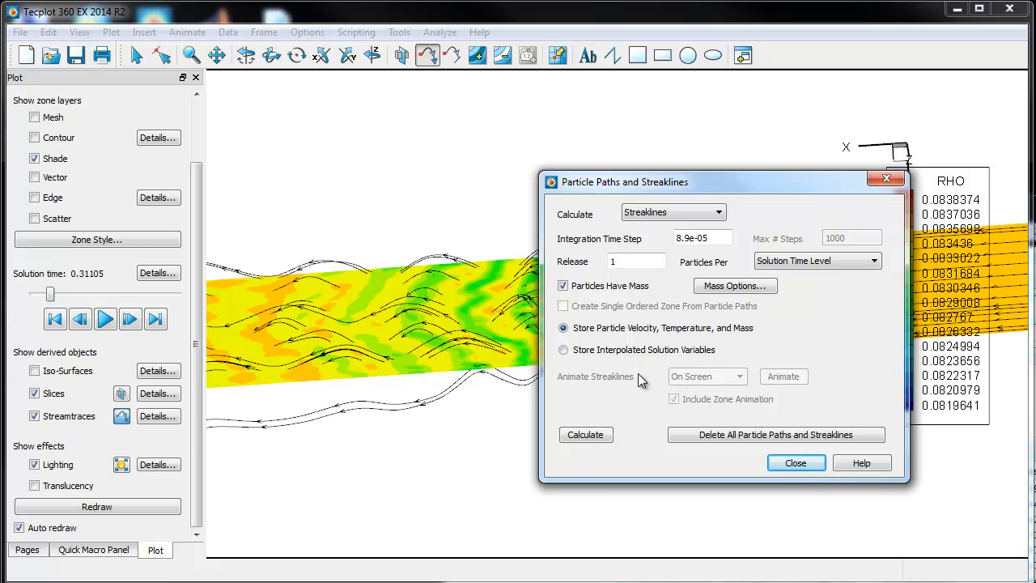
pyautogui.moveTo(683, 317)
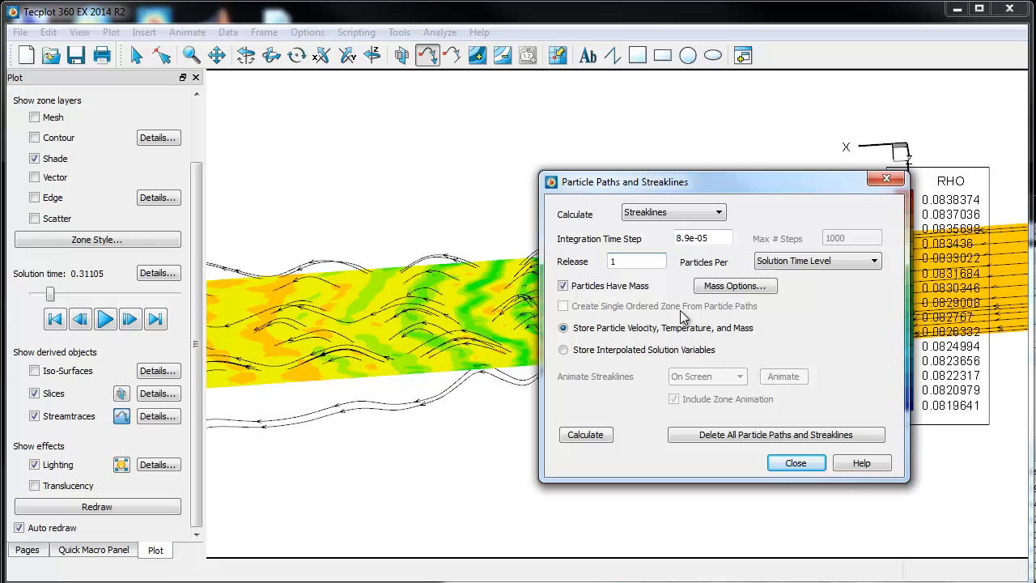
pyautogui.click(636, 261)
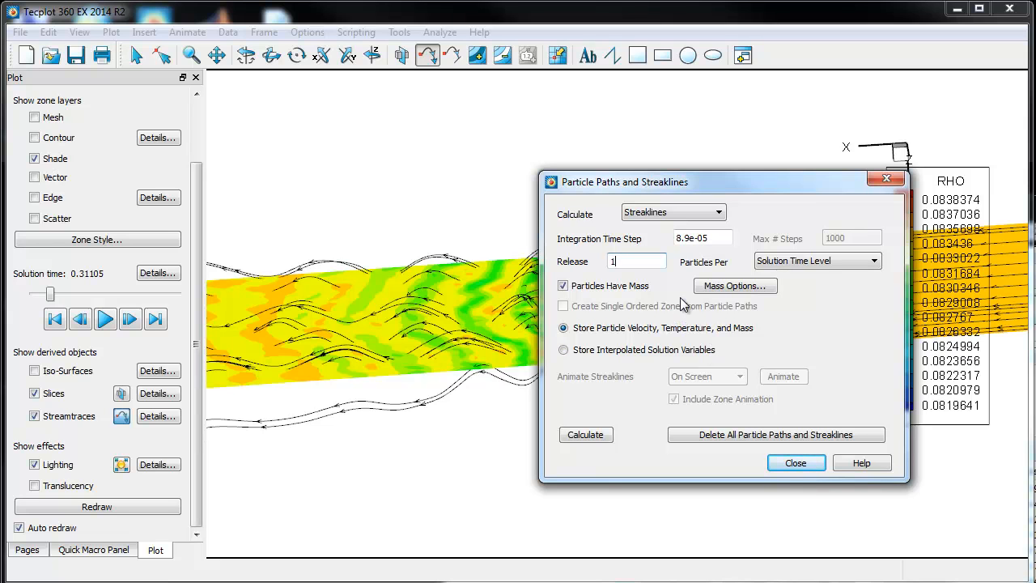
pyautogui.write('2')
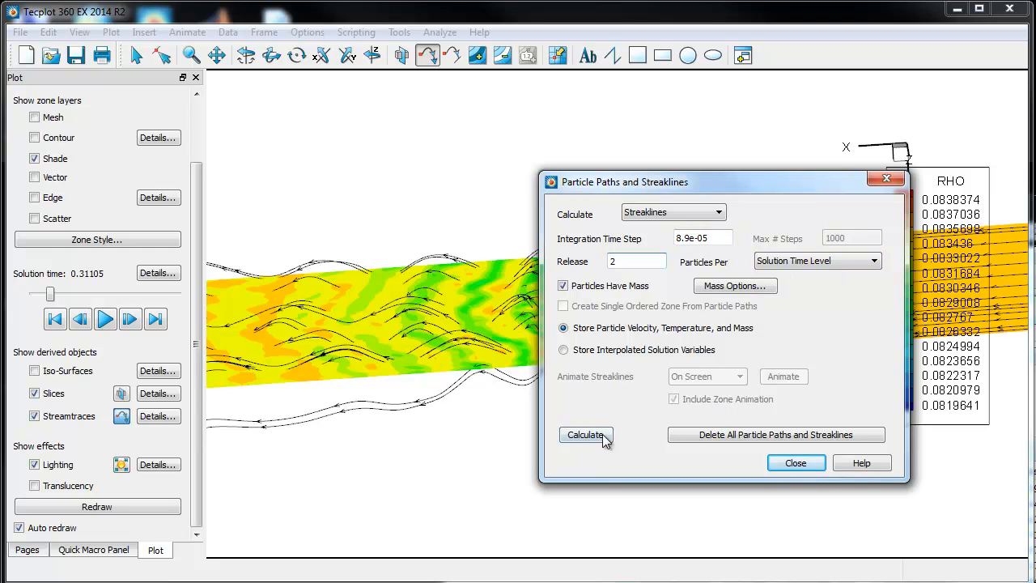
pyautogui.click(586, 433)
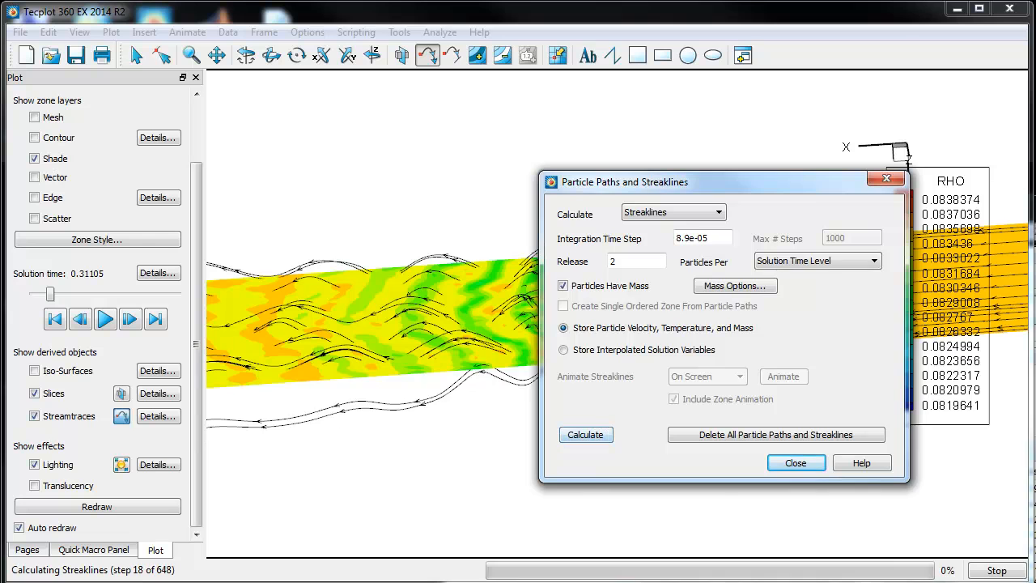
pyautogui.click(586, 434)
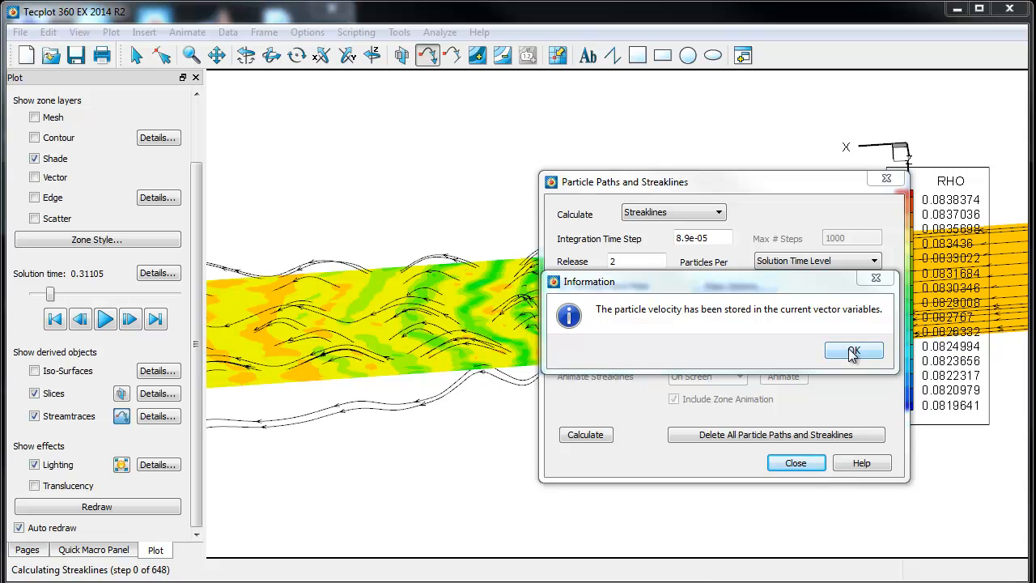
pyautogui.click(852, 350)
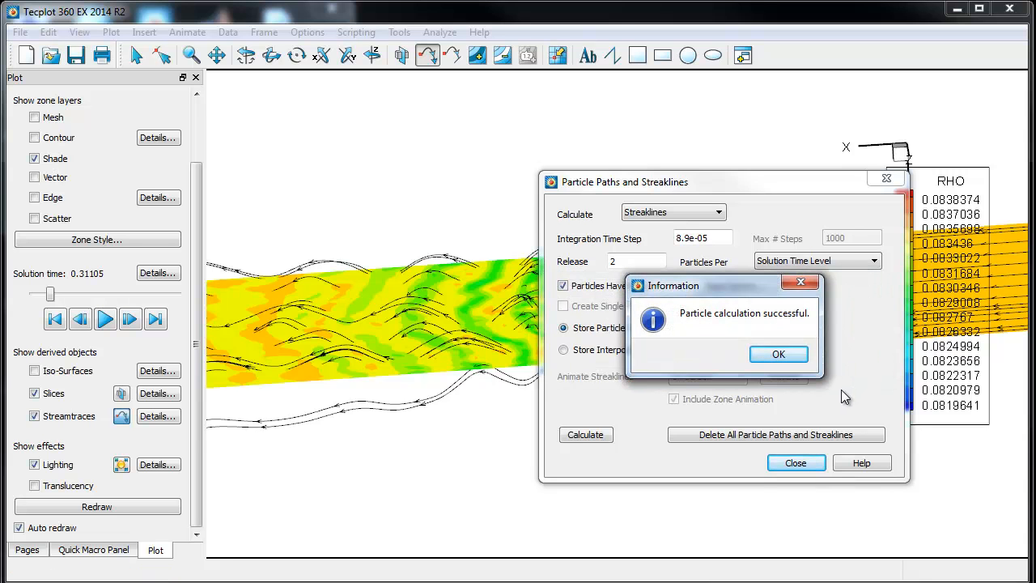
pyautogui.click(778, 353)
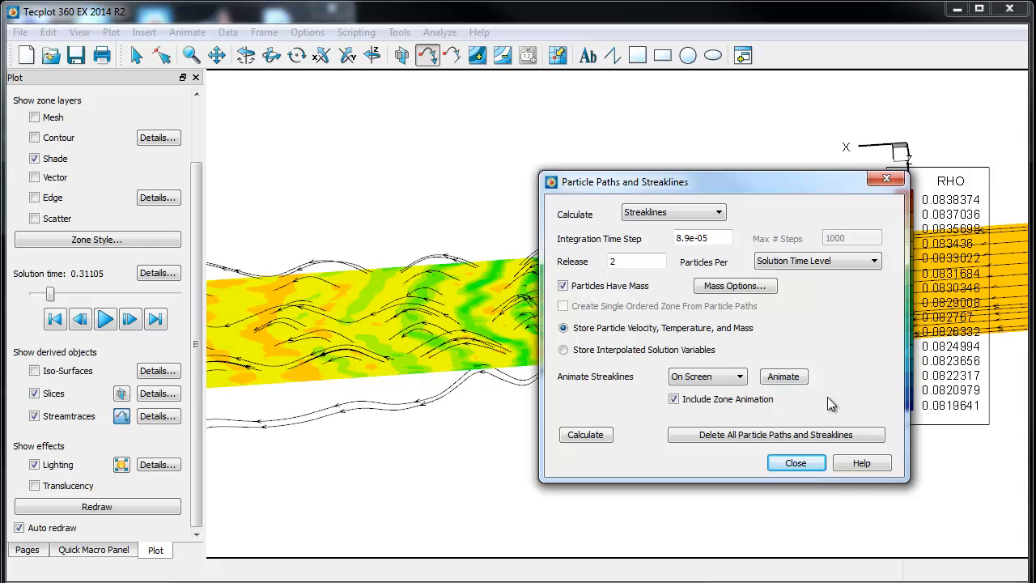
pyautogui.moveTo(591, 291)
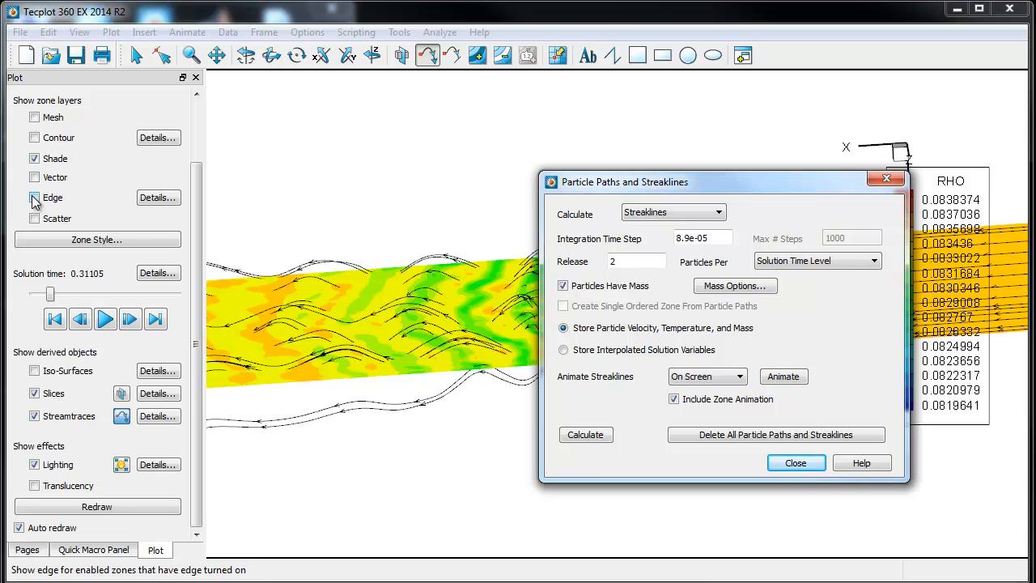
# Show the scatter layer and style the streakline zones as gold spheres at 0.5% size
pyautogui.click(34, 216)
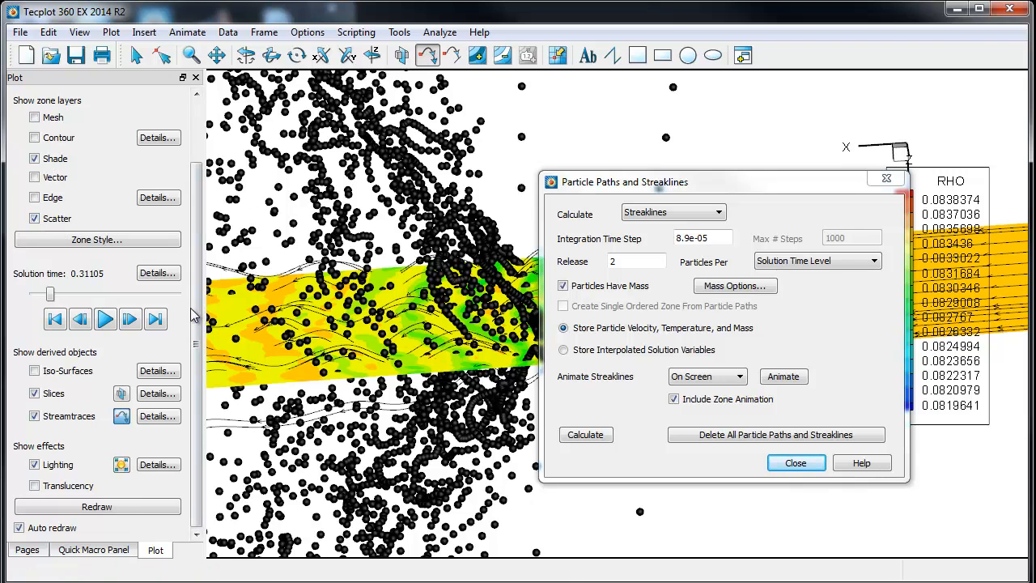
pyautogui.click(97, 240)
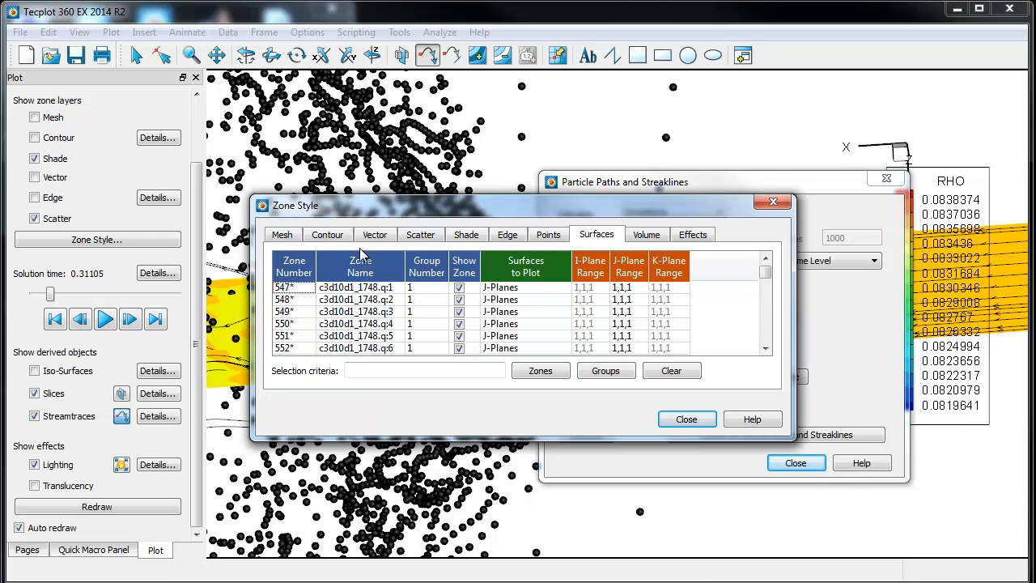
pyautogui.click(420, 234)
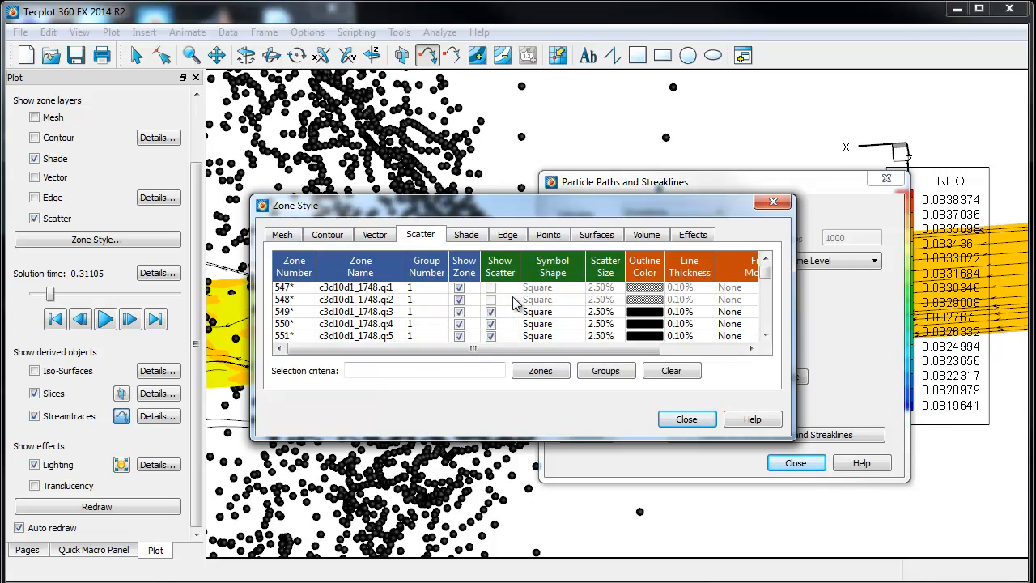
pyautogui.click(389, 311)
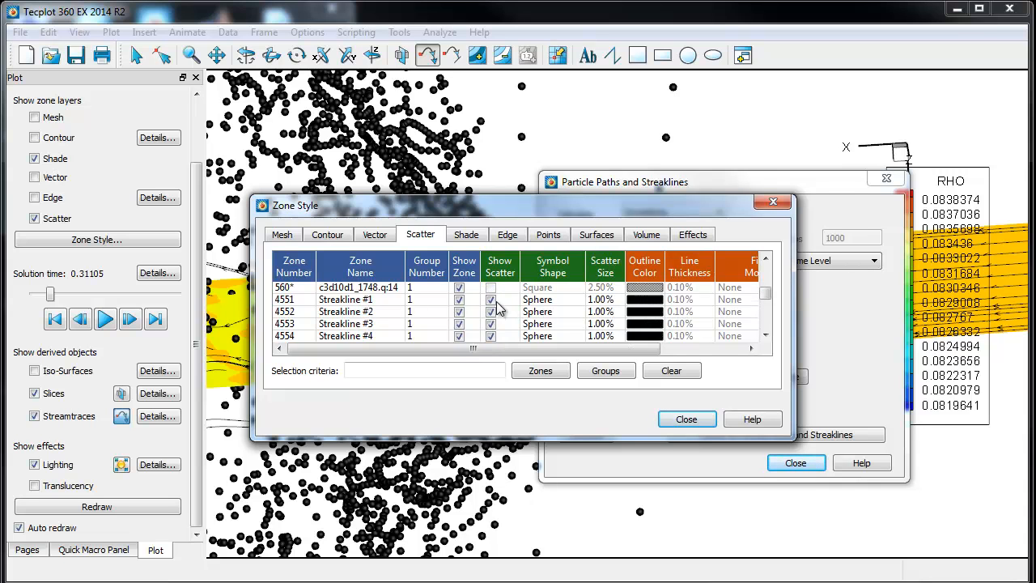
pyautogui.scroll(-3)
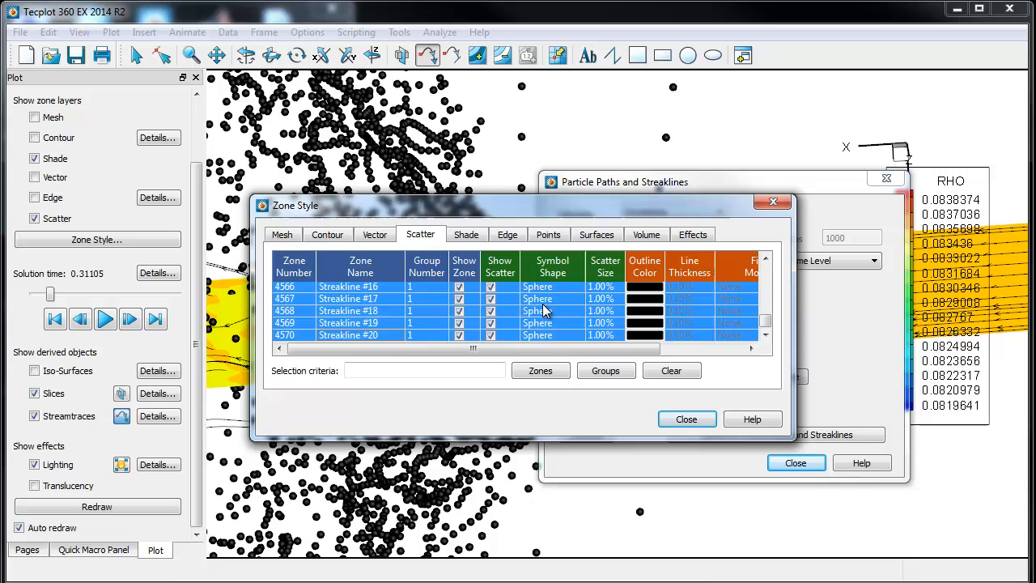
pyautogui.click(644, 298)
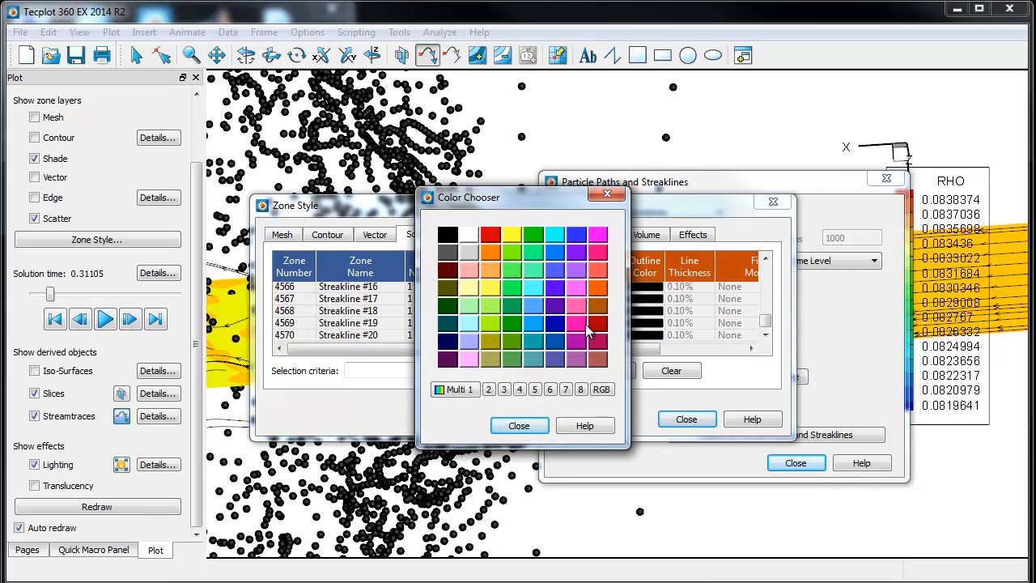
pyautogui.click(518, 424)
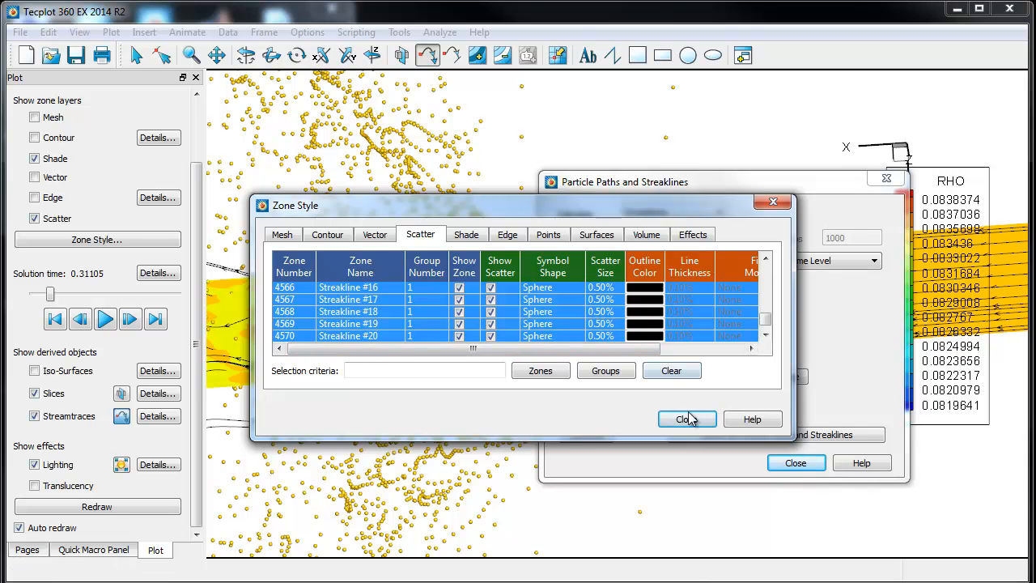
pyautogui.click(686, 418)
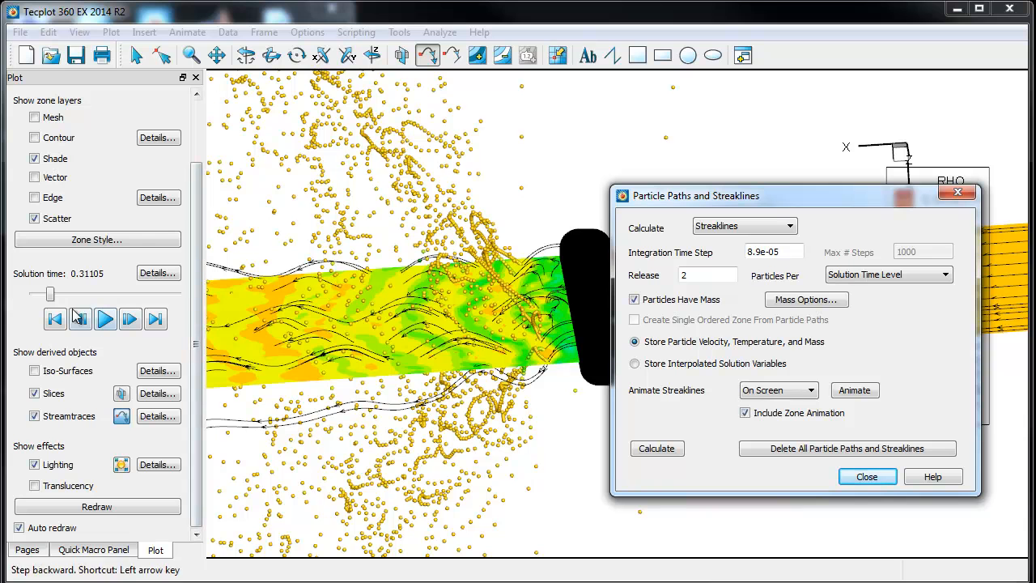
# Step back to solution time 0.30411 and animate the streakline particles through time
pyautogui.click(81, 319)
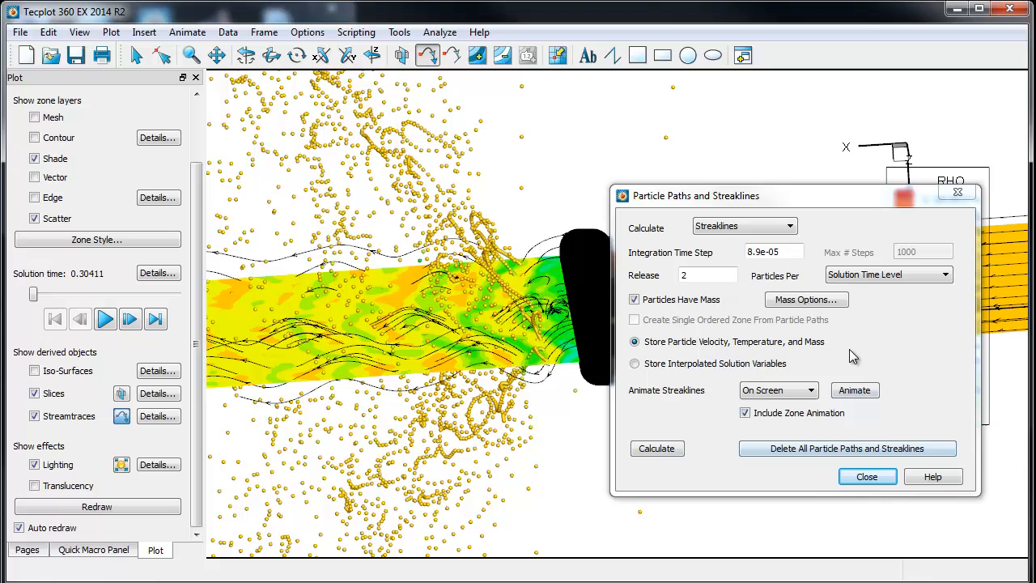
pyautogui.click(854, 389)
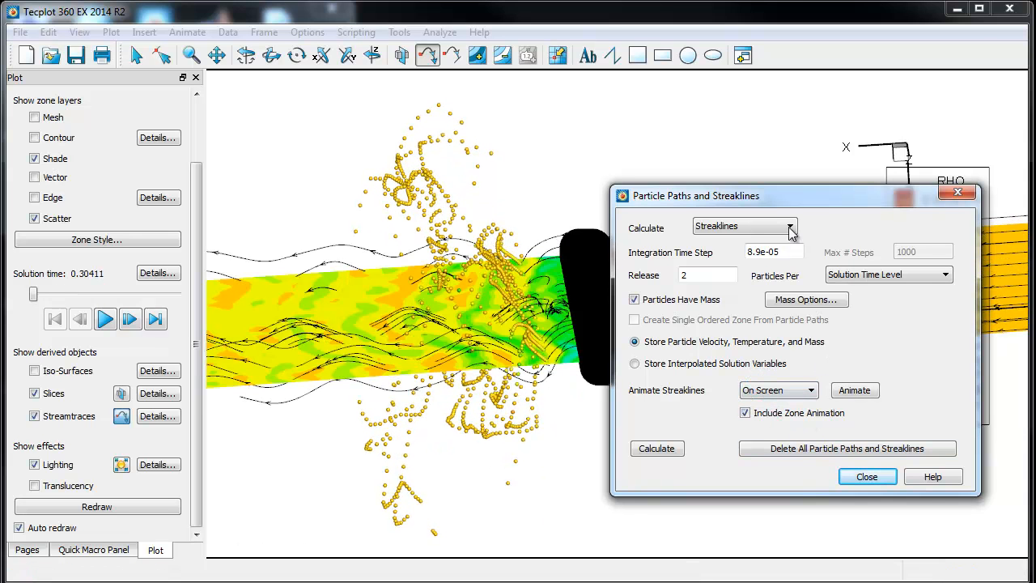
pyautogui.click(867, 476)
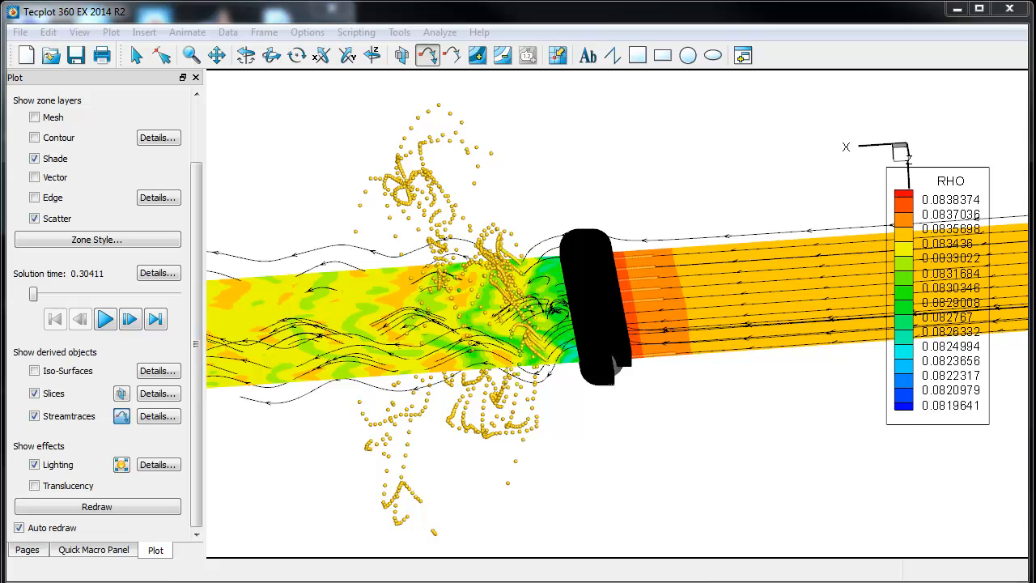
pyautogui.moveTo(106, 318)
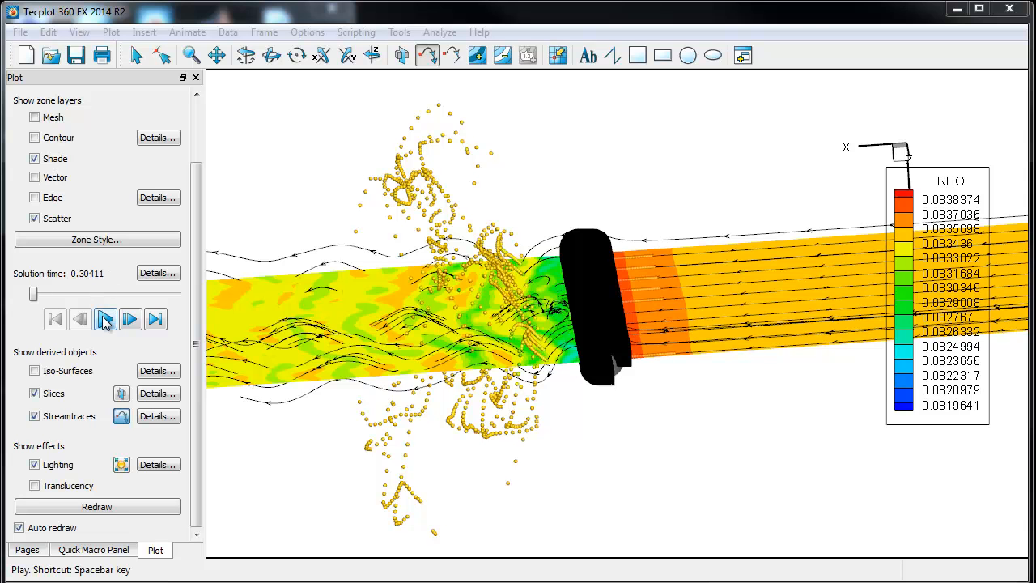
# Play the solution-time animation so gold particles stream past the cylinder to time 0.31363
pyautogui.click(104, 319)
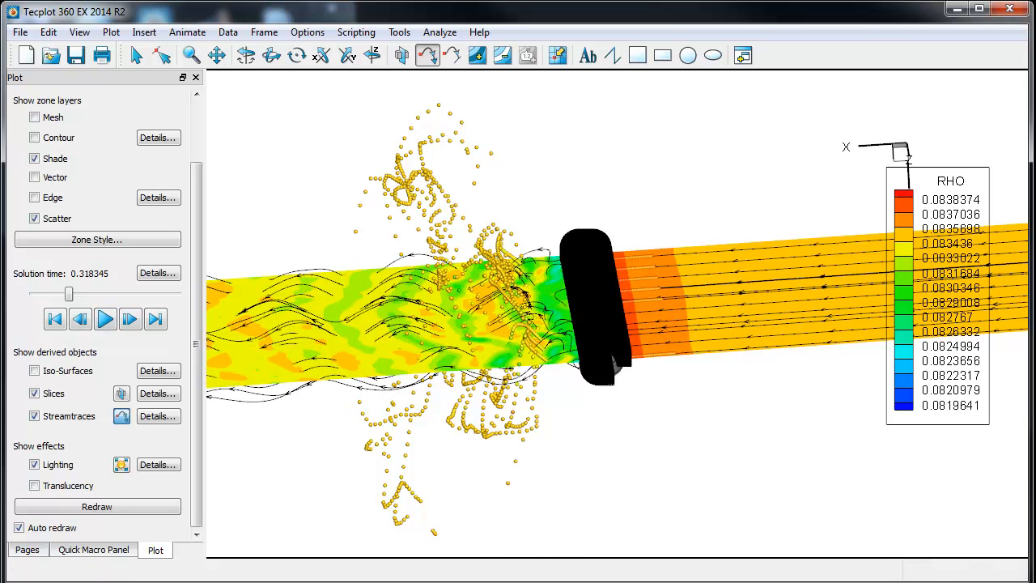
pyautogui.click(105, 319)
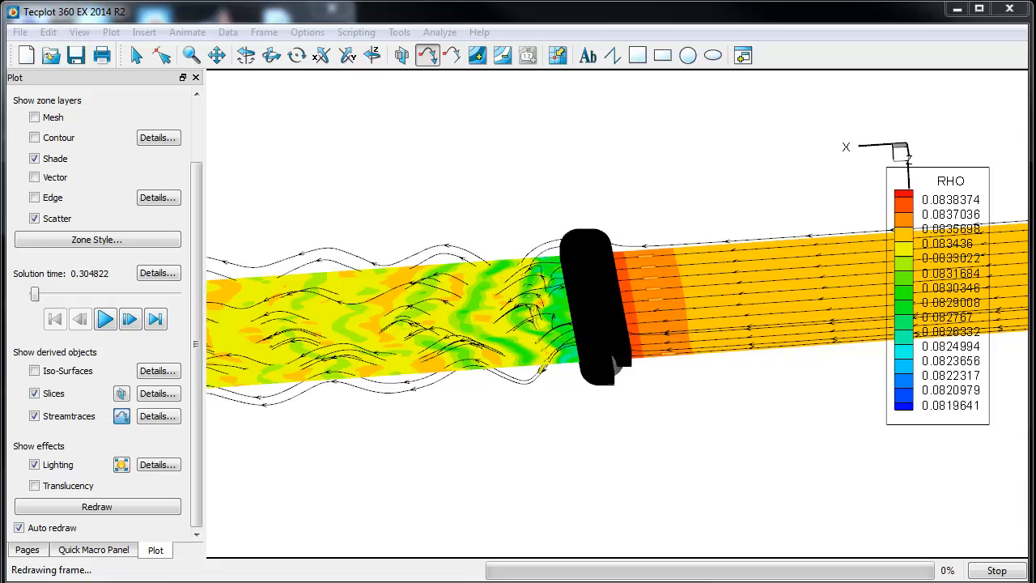
pyautogui.click(103, 319)
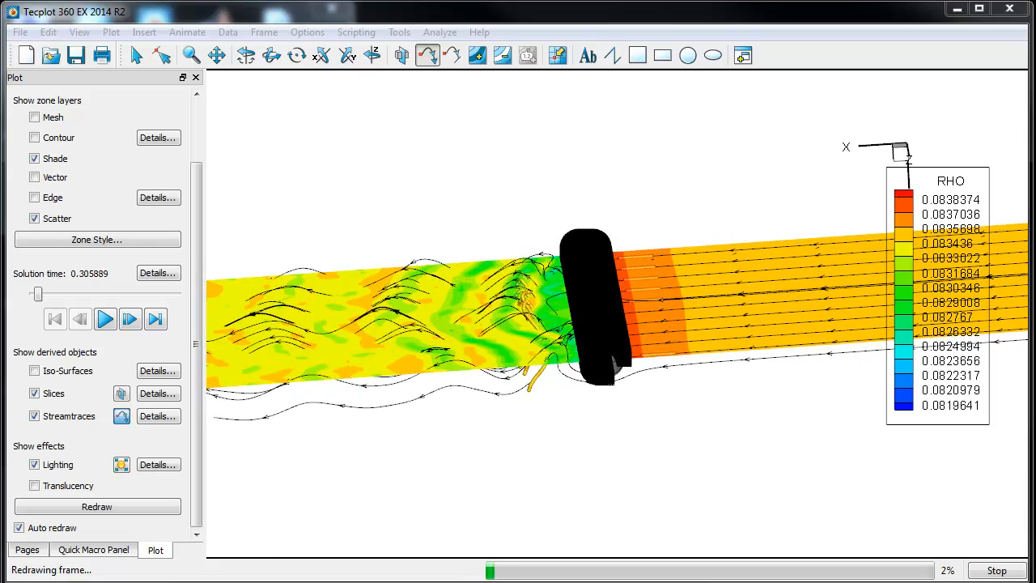
pyautogui.click(105, 319)
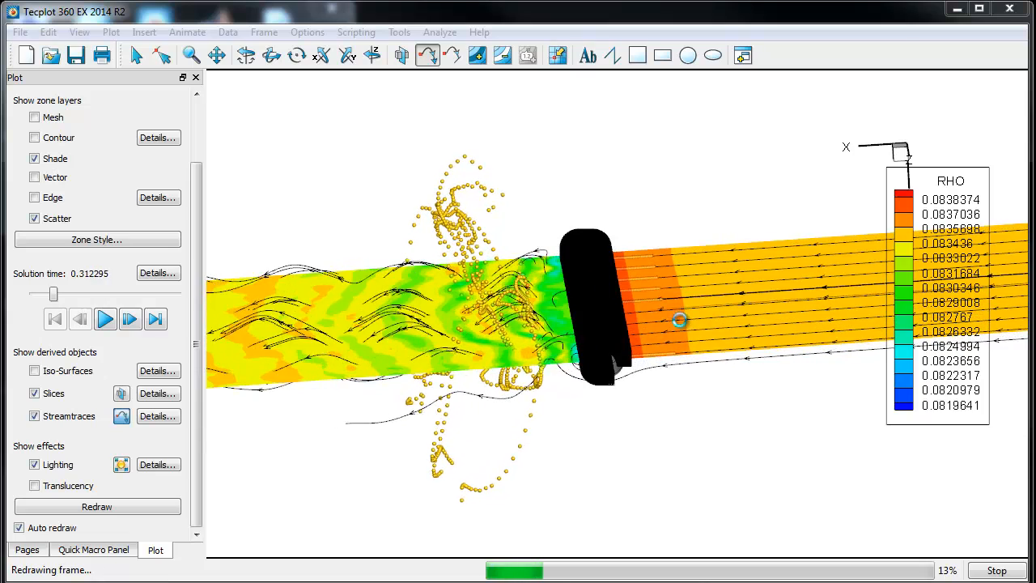
pyautogui.click(105, 319)
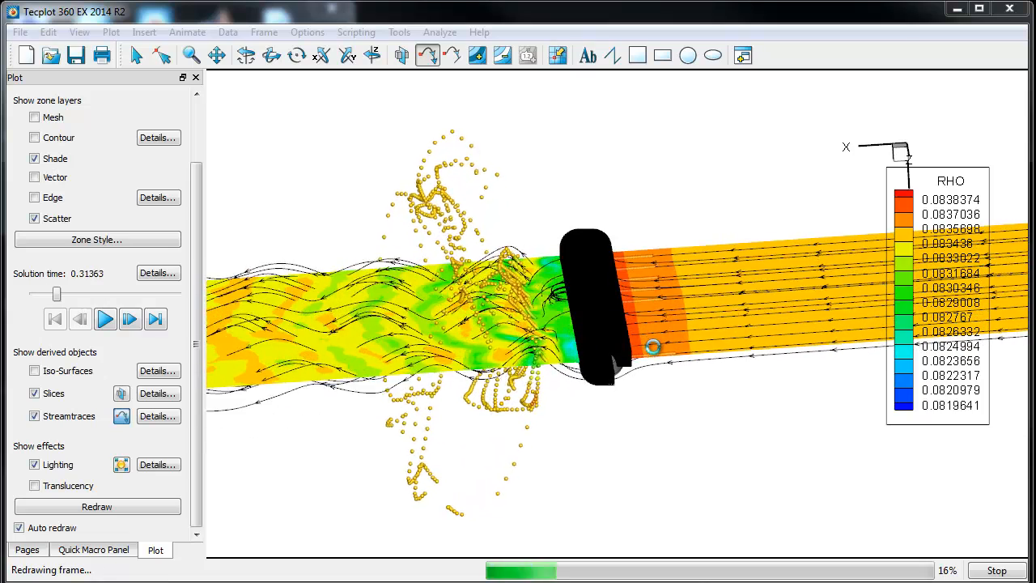
# Hide the slices and stream traces and rotate the model to an oblique view
pyautogui.click(105, 319)
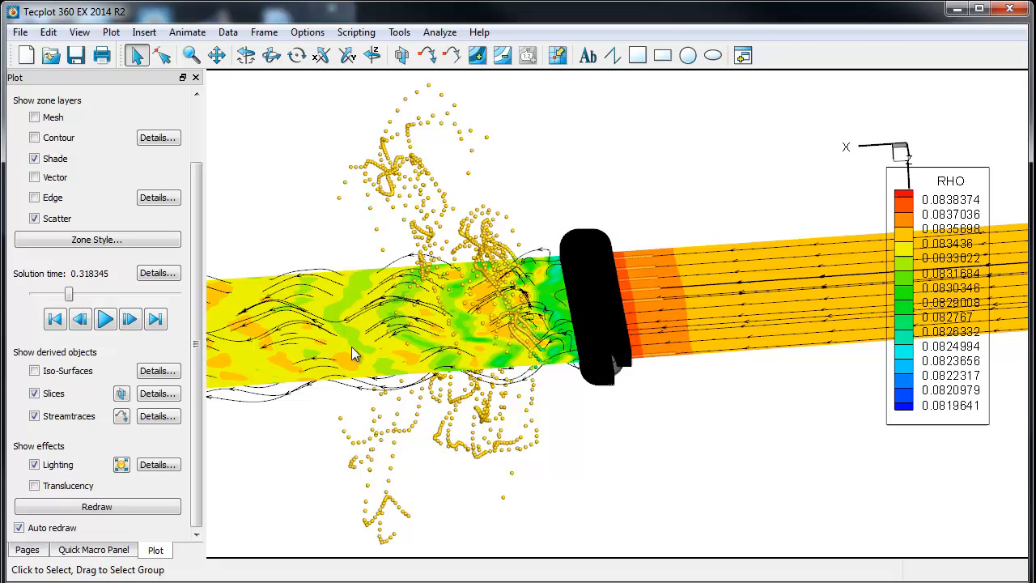
pyautogui.moveTo(391, 331)
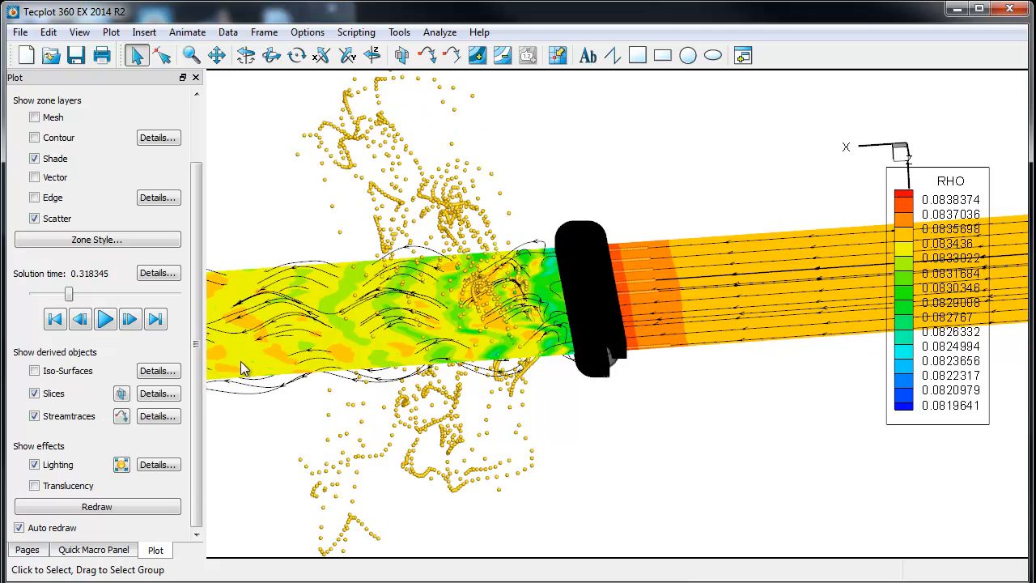
pyautogui.click(97, 507)
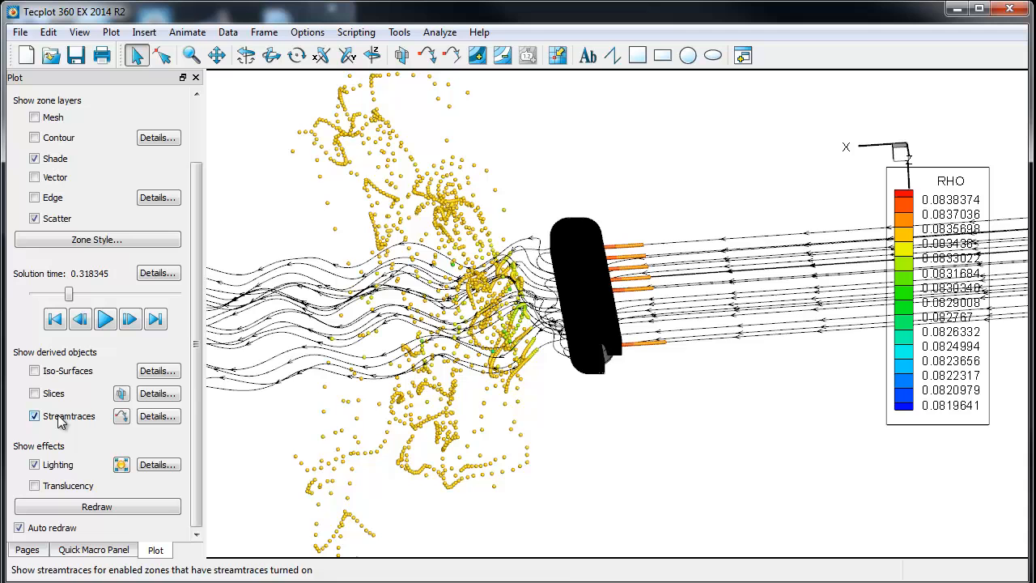
pyautogui.click(36, 416)
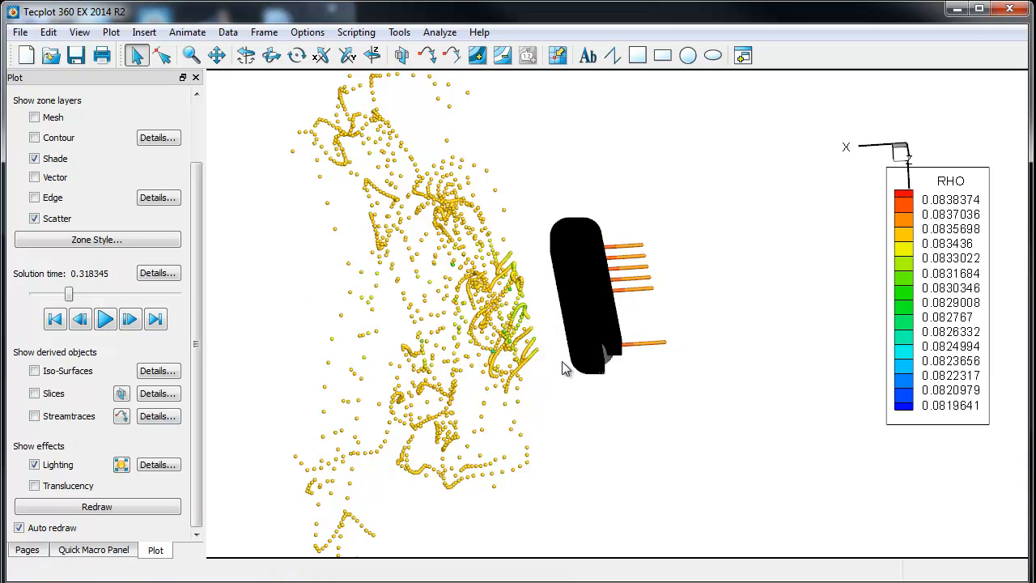
pyautogui.moveTo(567, 369); pyautogui.dragTo(712, 330)
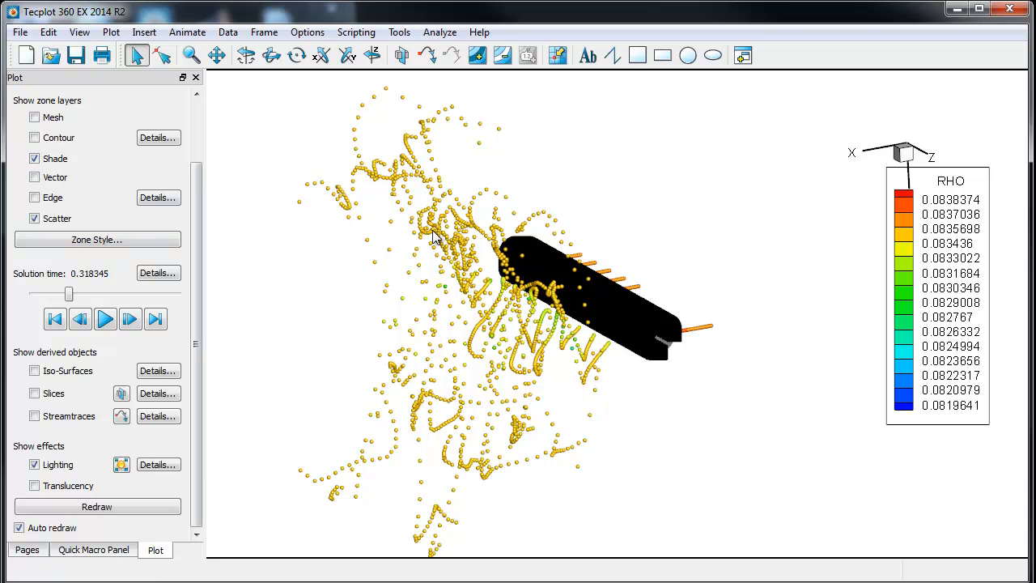
pyautogui.moveTo(632, 331)
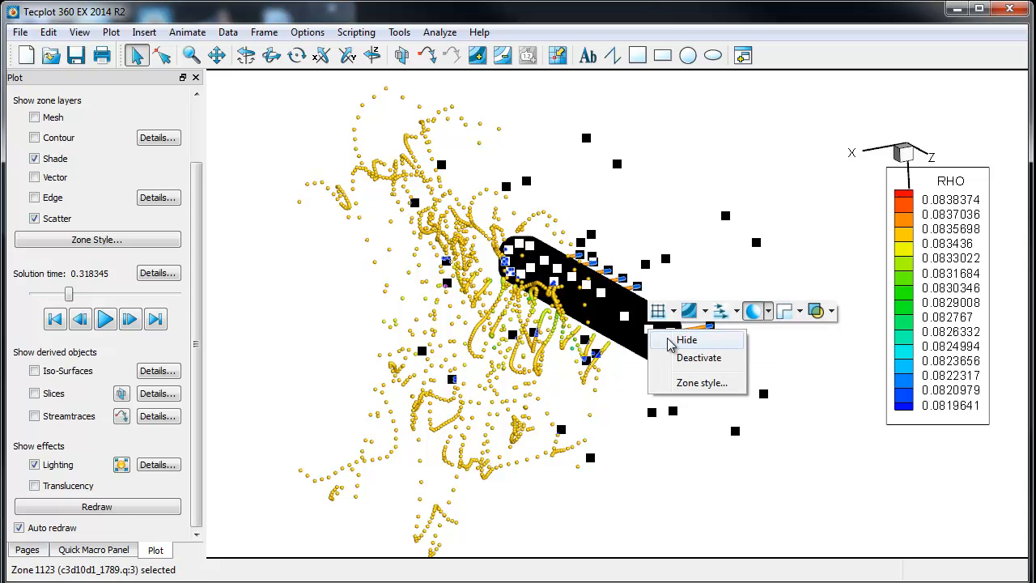
pyautogui.moveTo(753, 311)
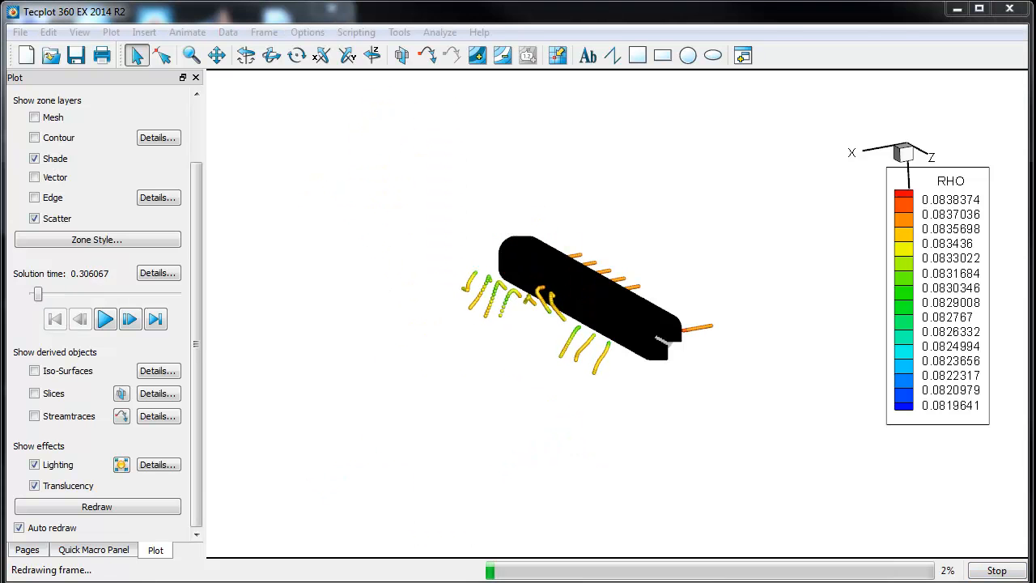
# Replay the streakline animation with translucency on, looping back to solution time 0.315498
pyautogui.click(105, 319)
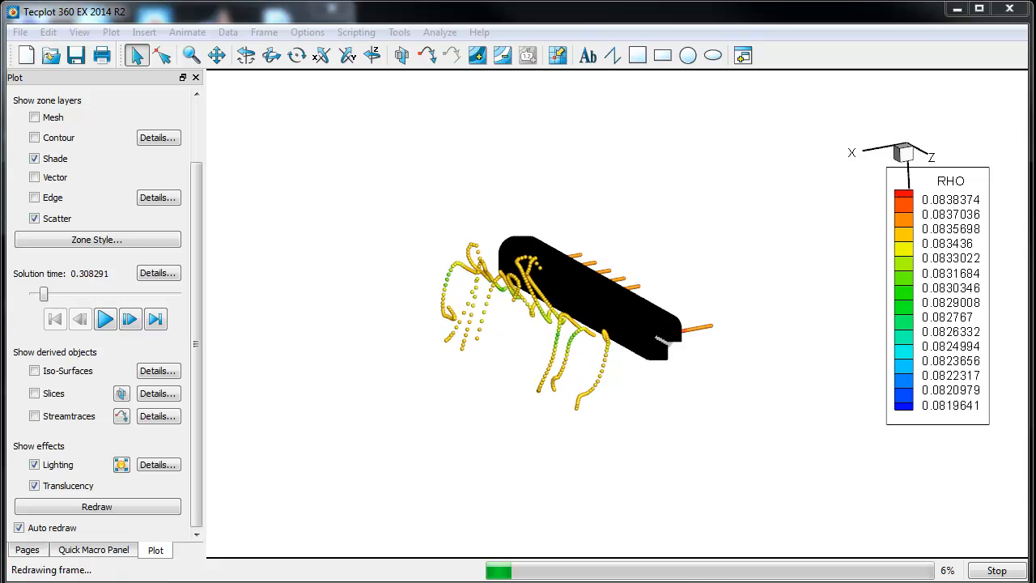
pyautogui.click(106, 319)
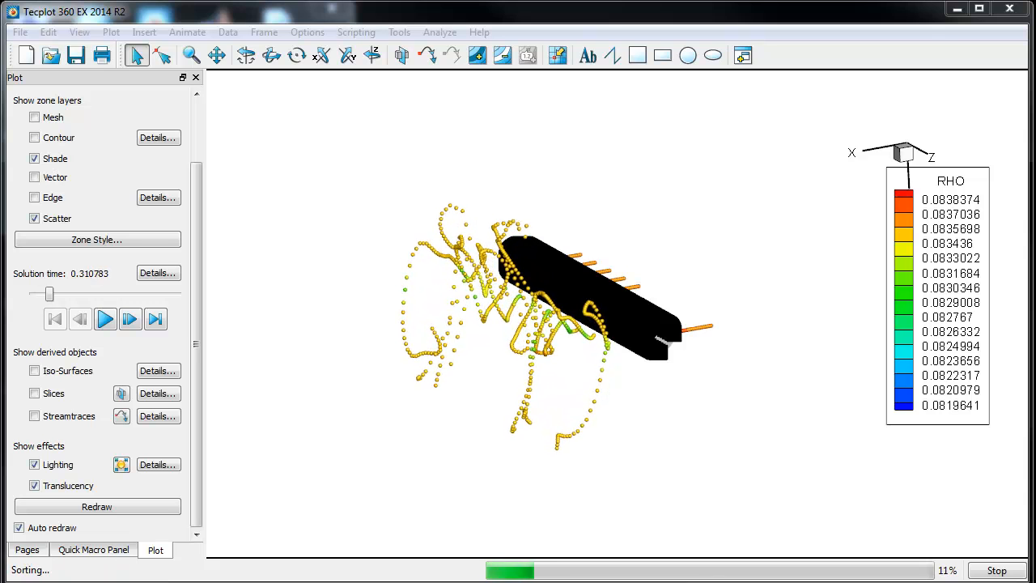
pyautogui.click(105, 319)
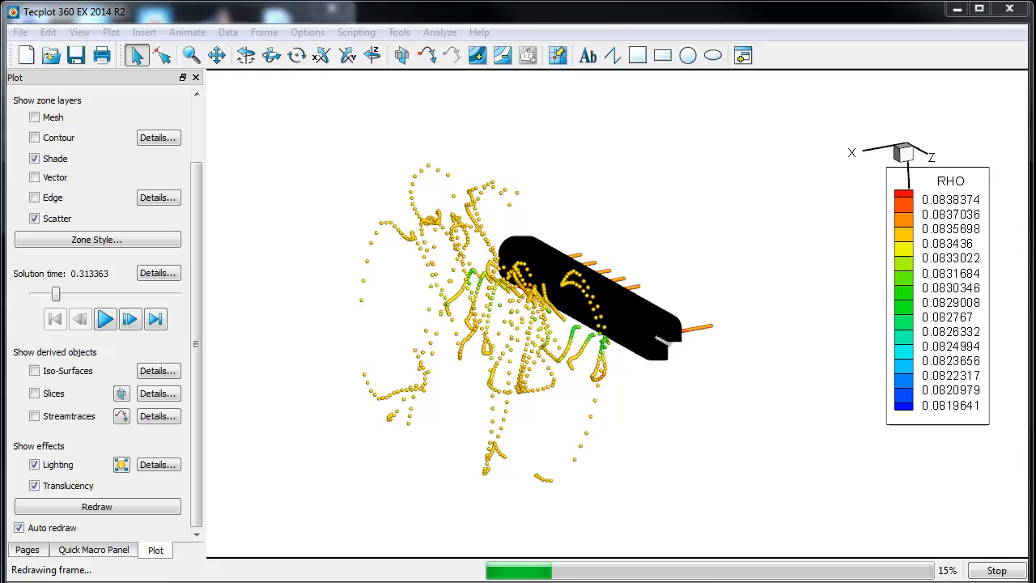
pyautogui.click(106, 319)
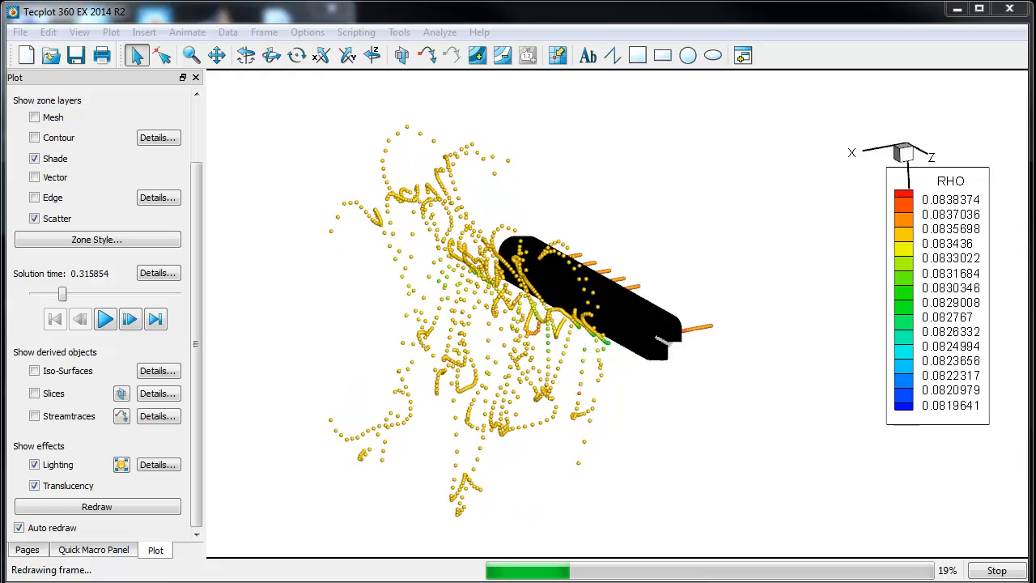
pyautogui.click(105, 319)
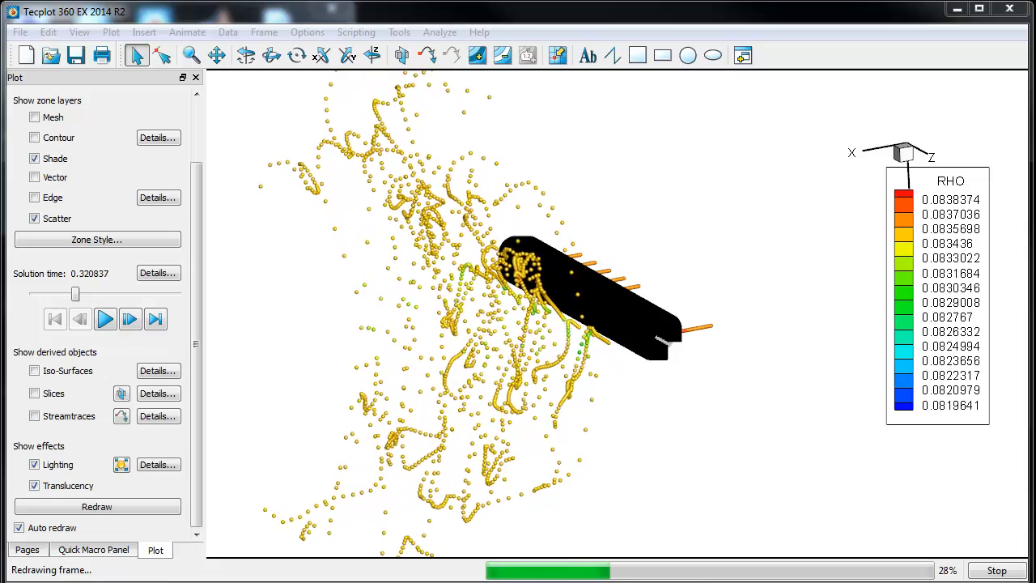
pyautogui.click(103, 319)
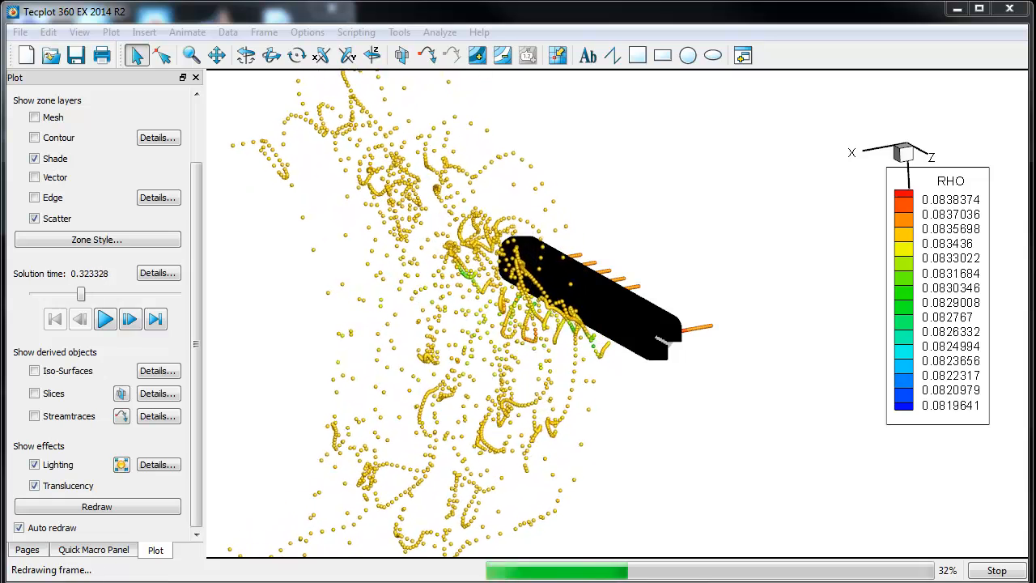
pyautogui.click(106, 319)
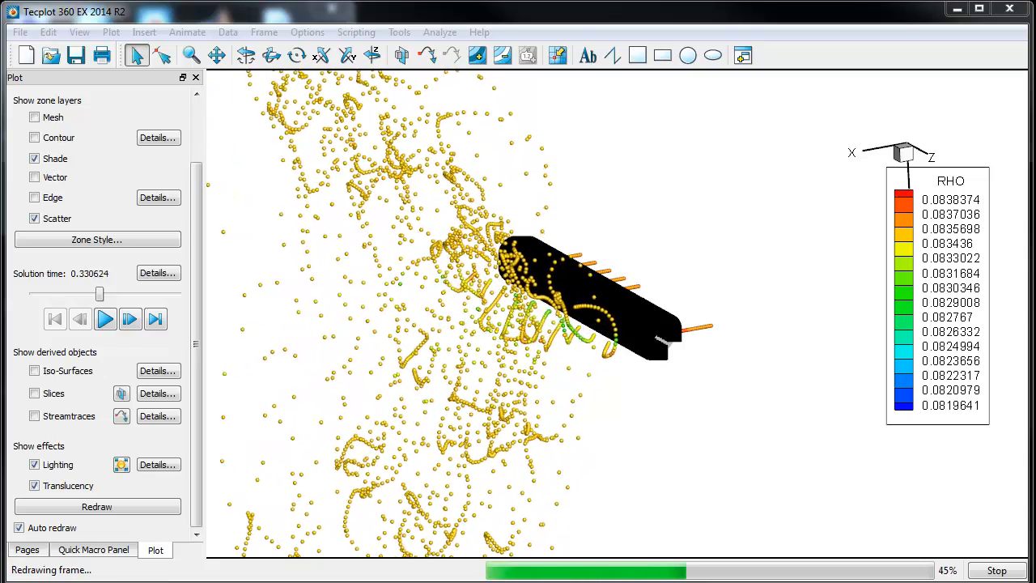
pyautogui.click(105, 318)
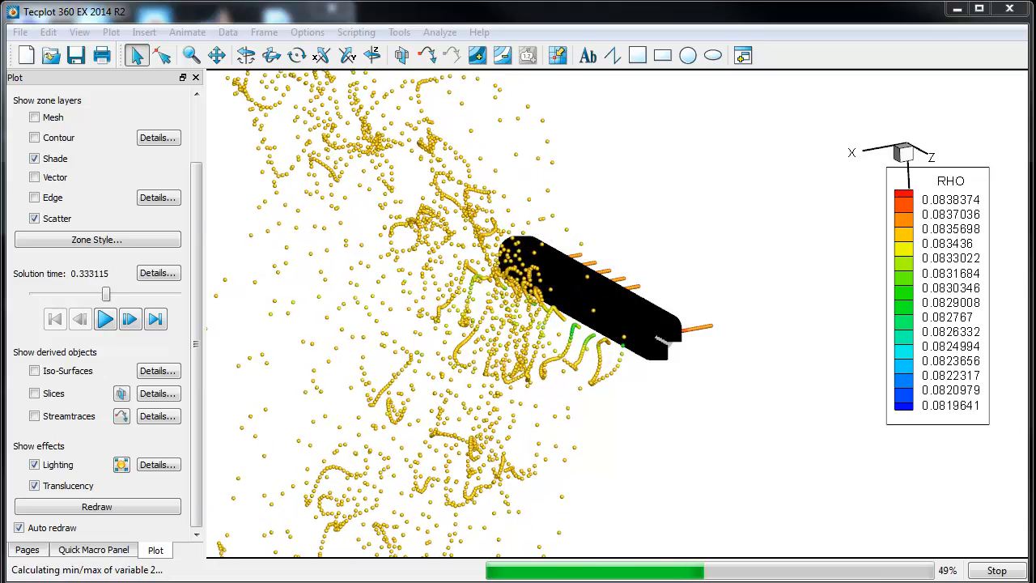
pyautogui.click(130, 319)
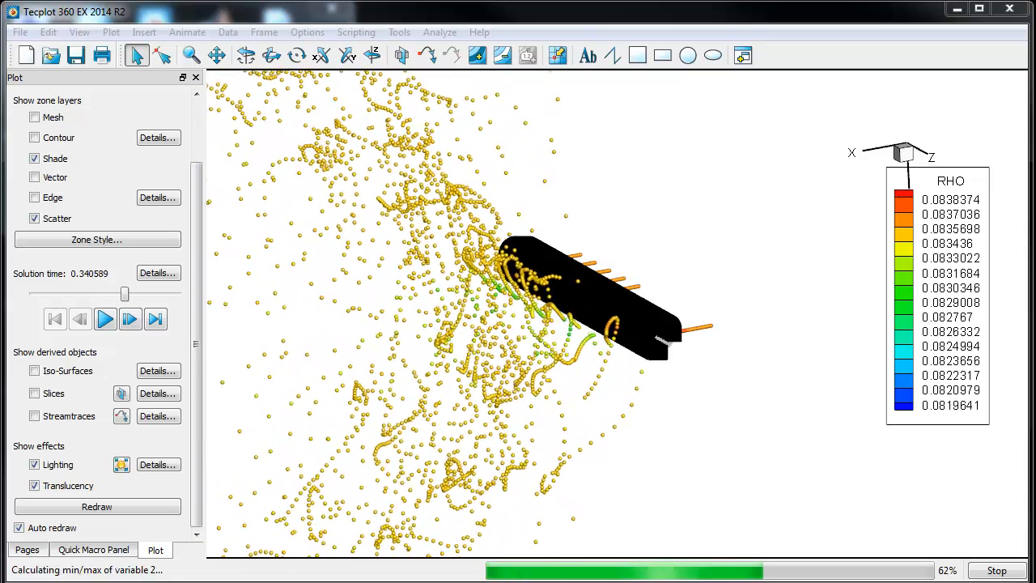
pyautogui.click(106, 319)
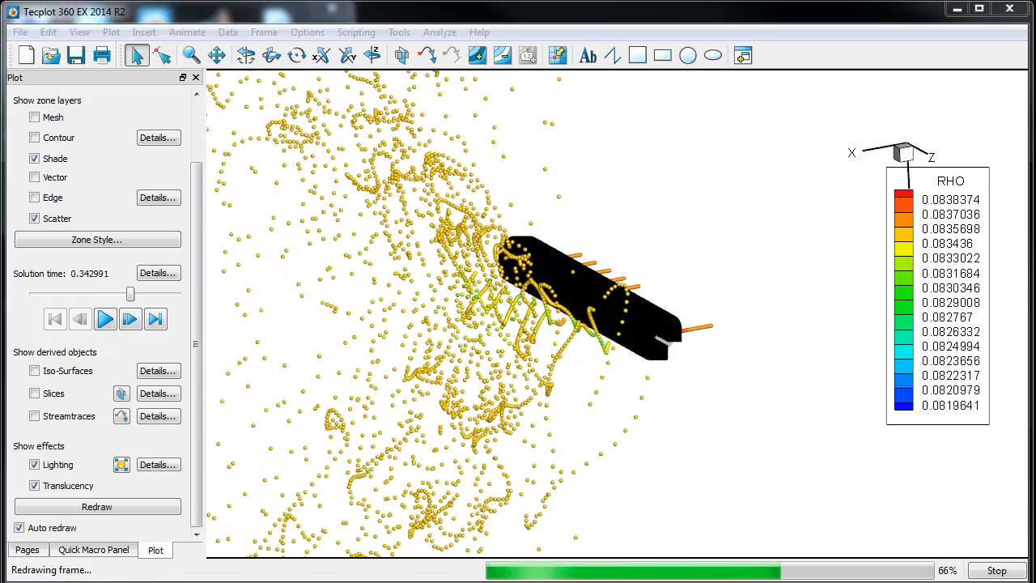
pyautogui.click(103, 319)
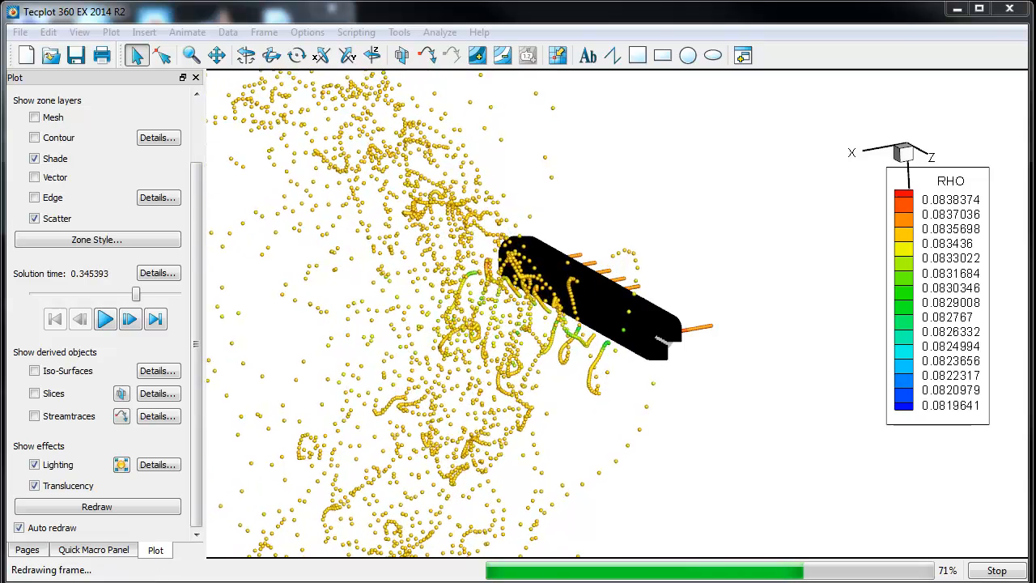
pyautogui.click(104, 319)
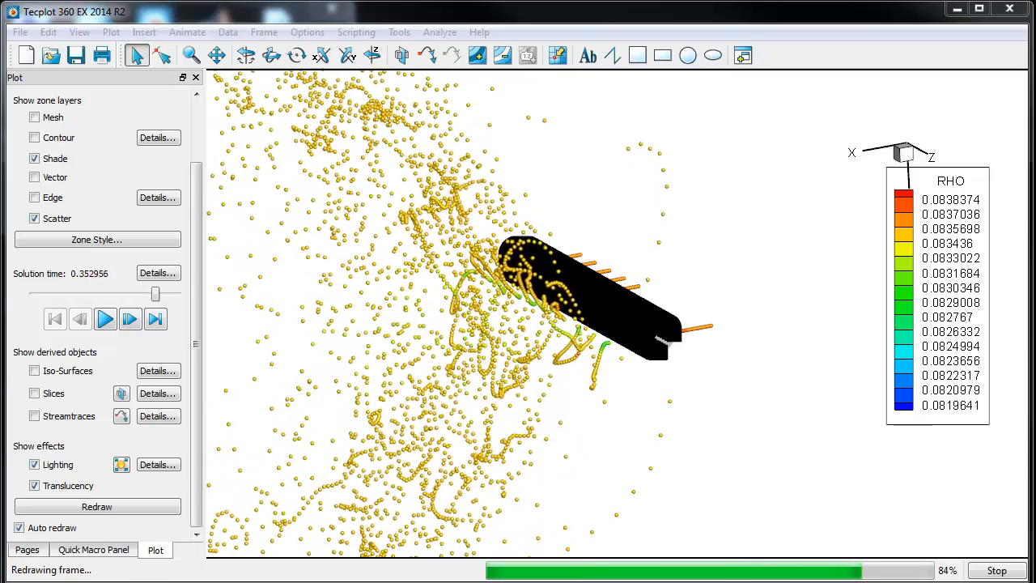
pyautogui.click(129, 319)
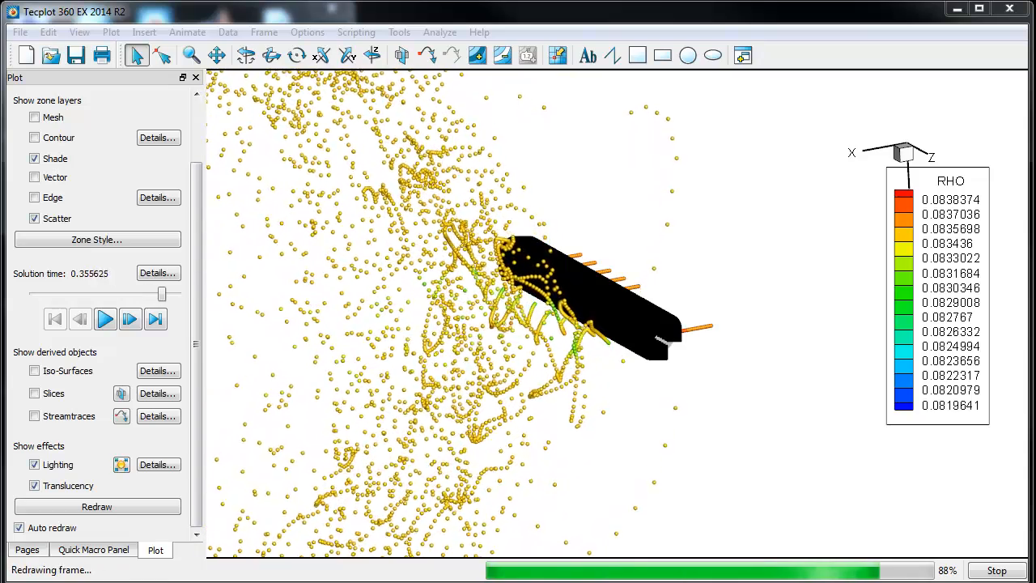
pyautogui.click(130, 319)
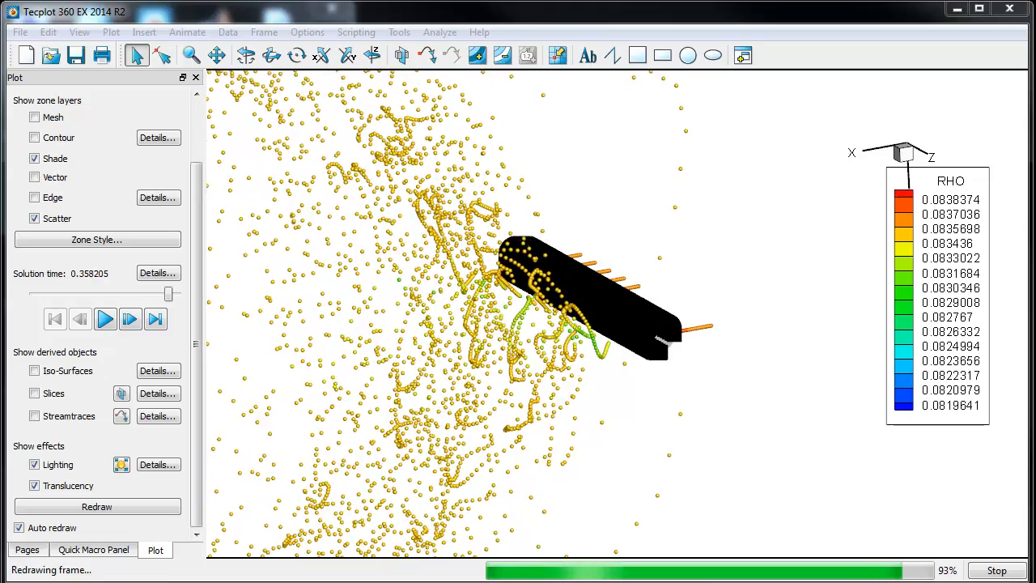
pyautogui.click(105, 319)
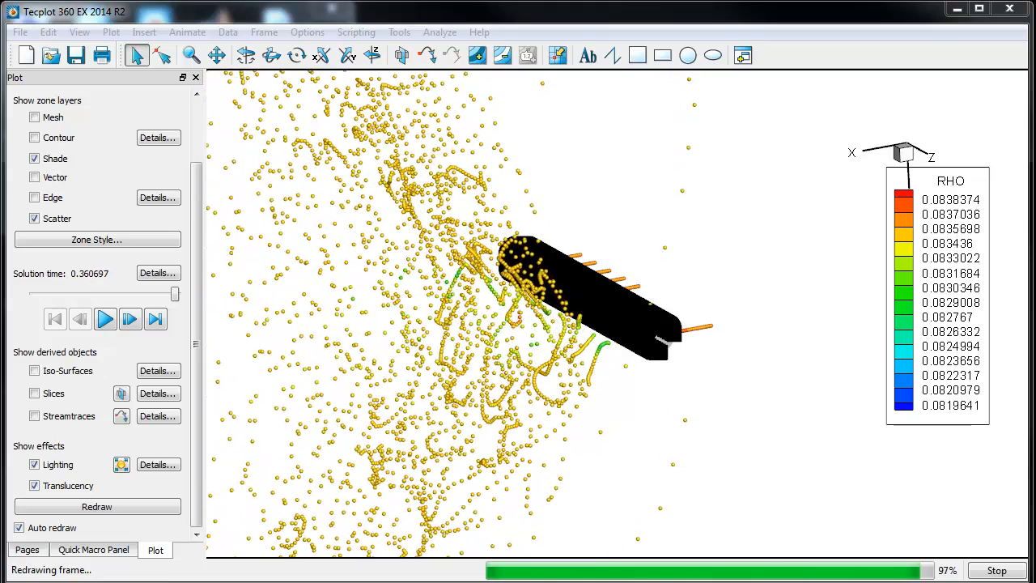
pyautogui.click(105, 319)
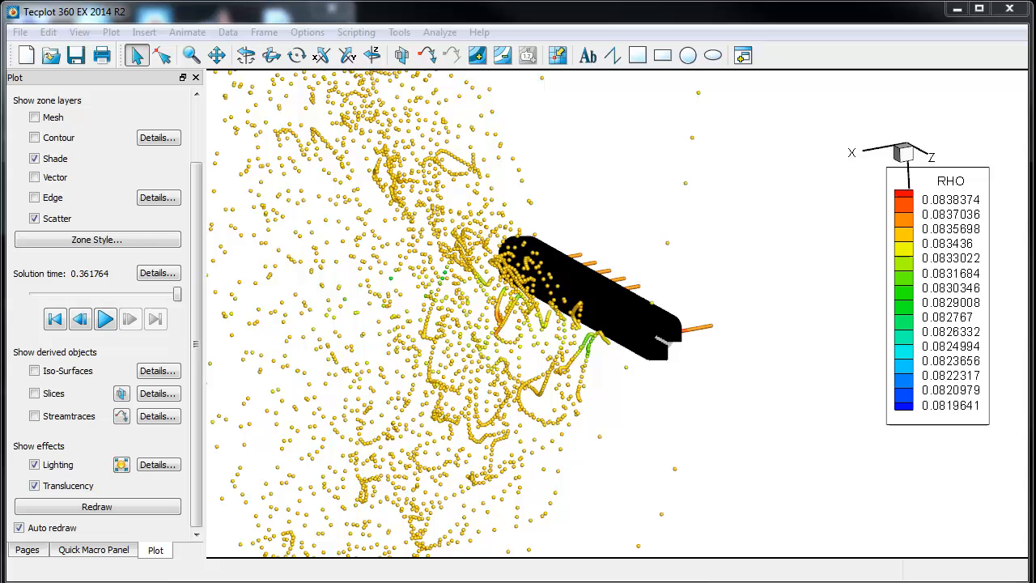
pyautogui.click(105, 318)
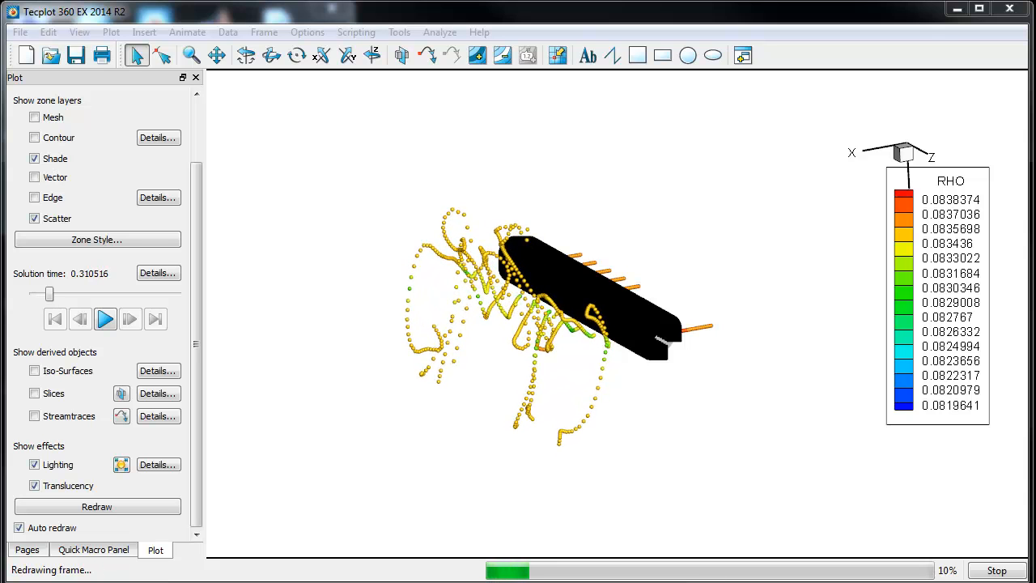
pyautogui.click(105, 319)
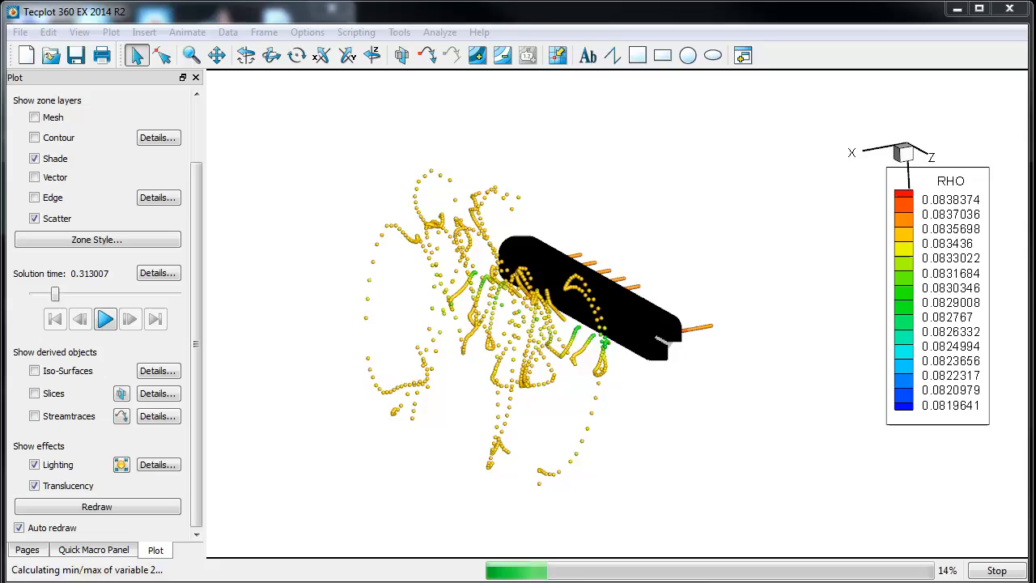
pyautogui.click(105, 319)
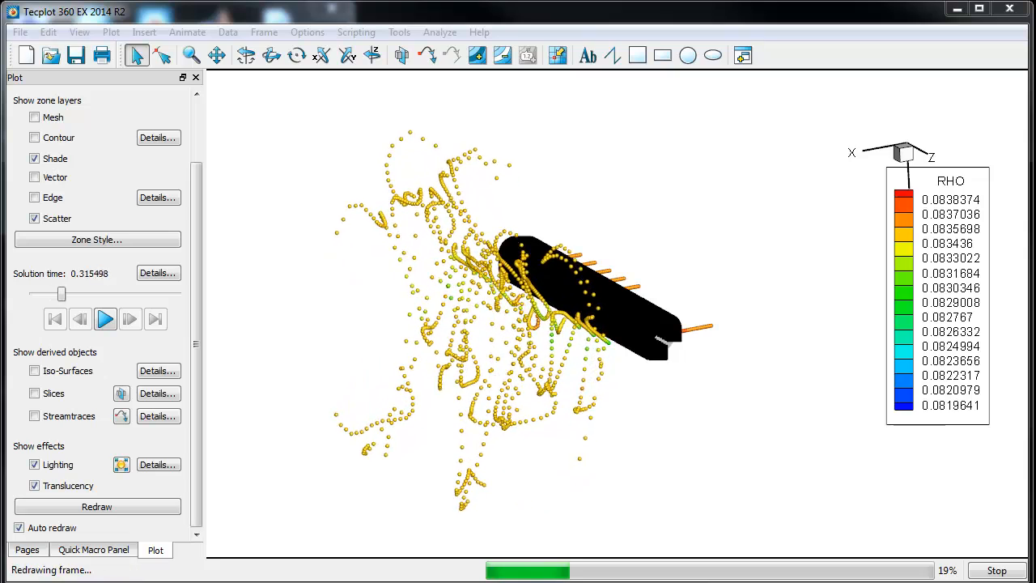